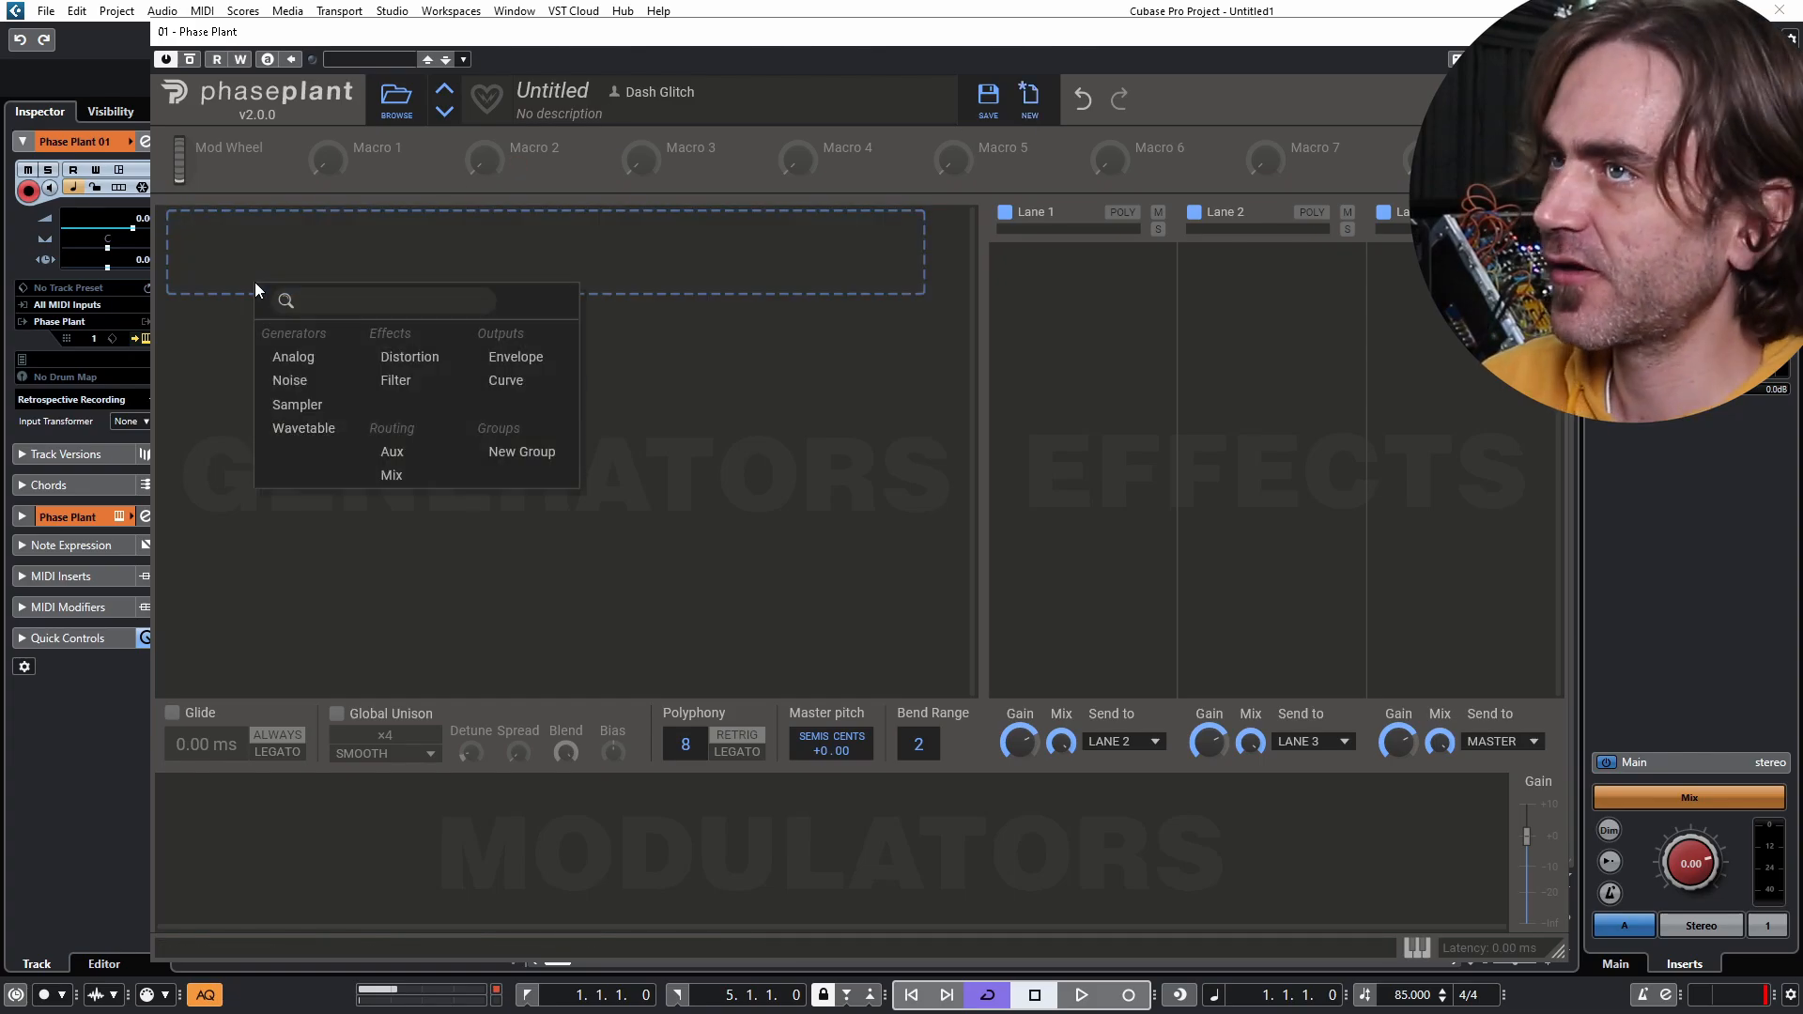
Add a Sampler generator playing Grand A (C3) and a Snap Heap effect on lane 3.
left_click(297, 404)
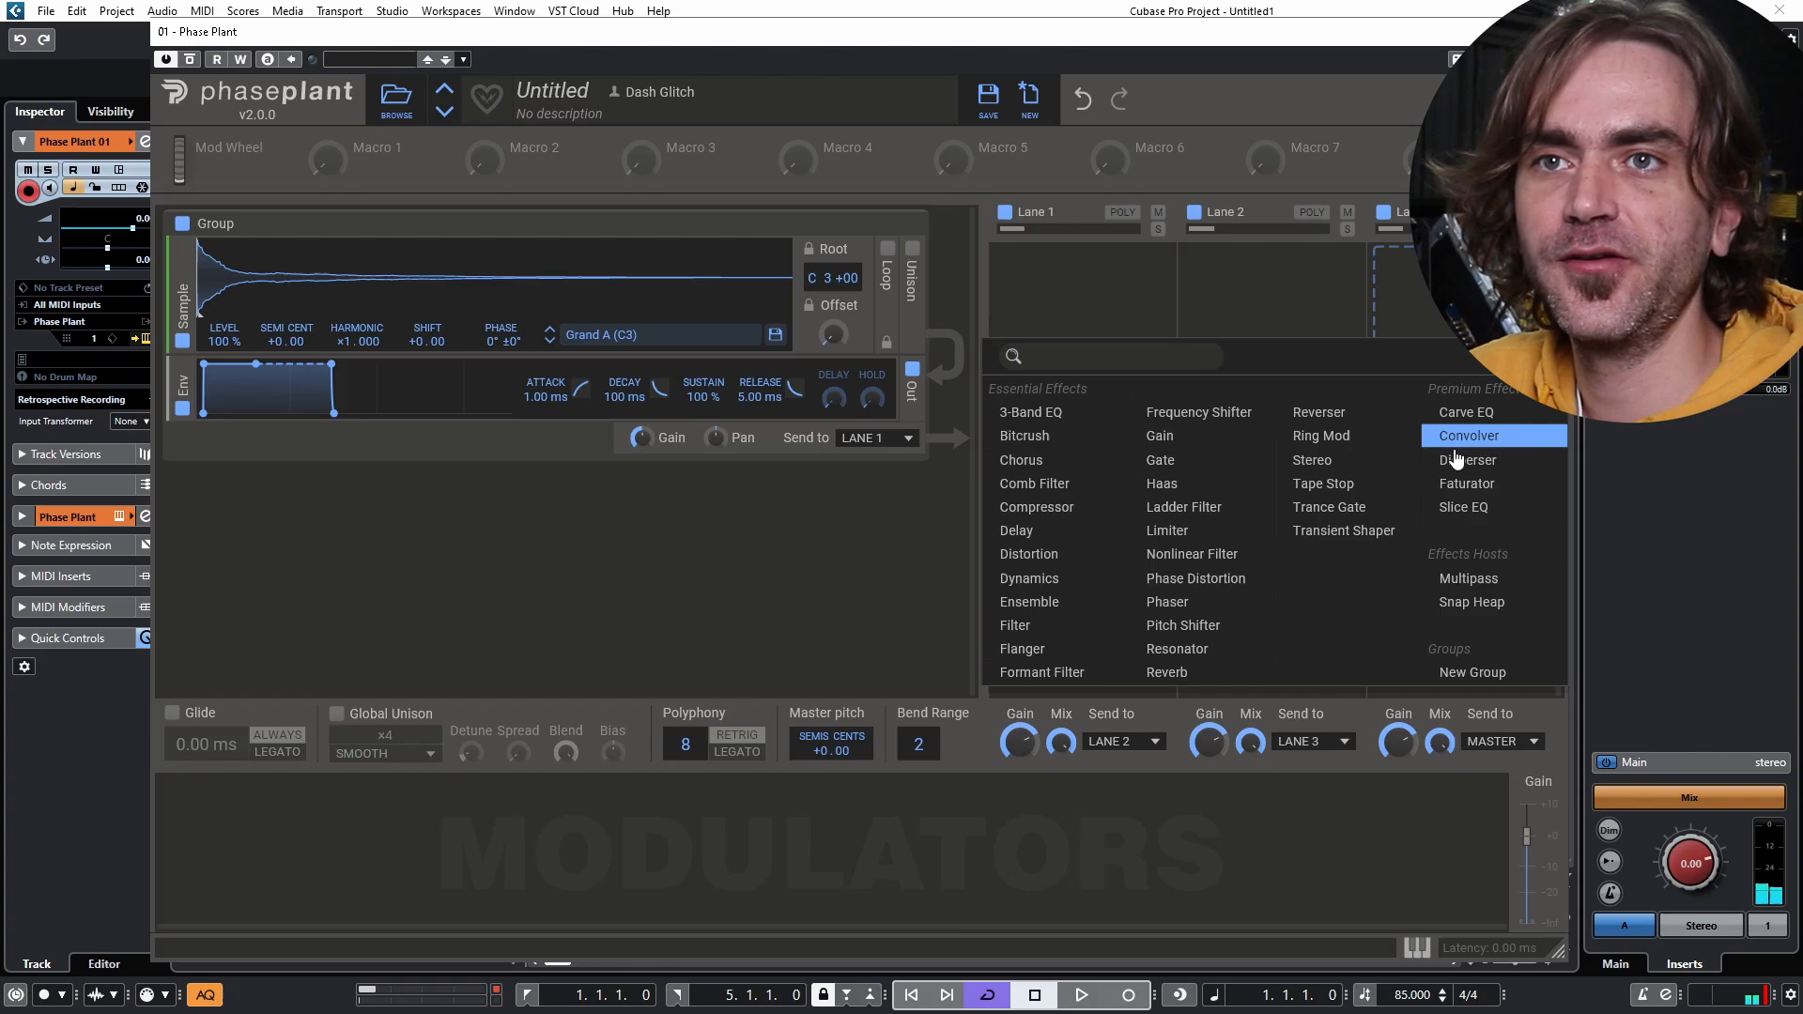
left_click(1465, 460)
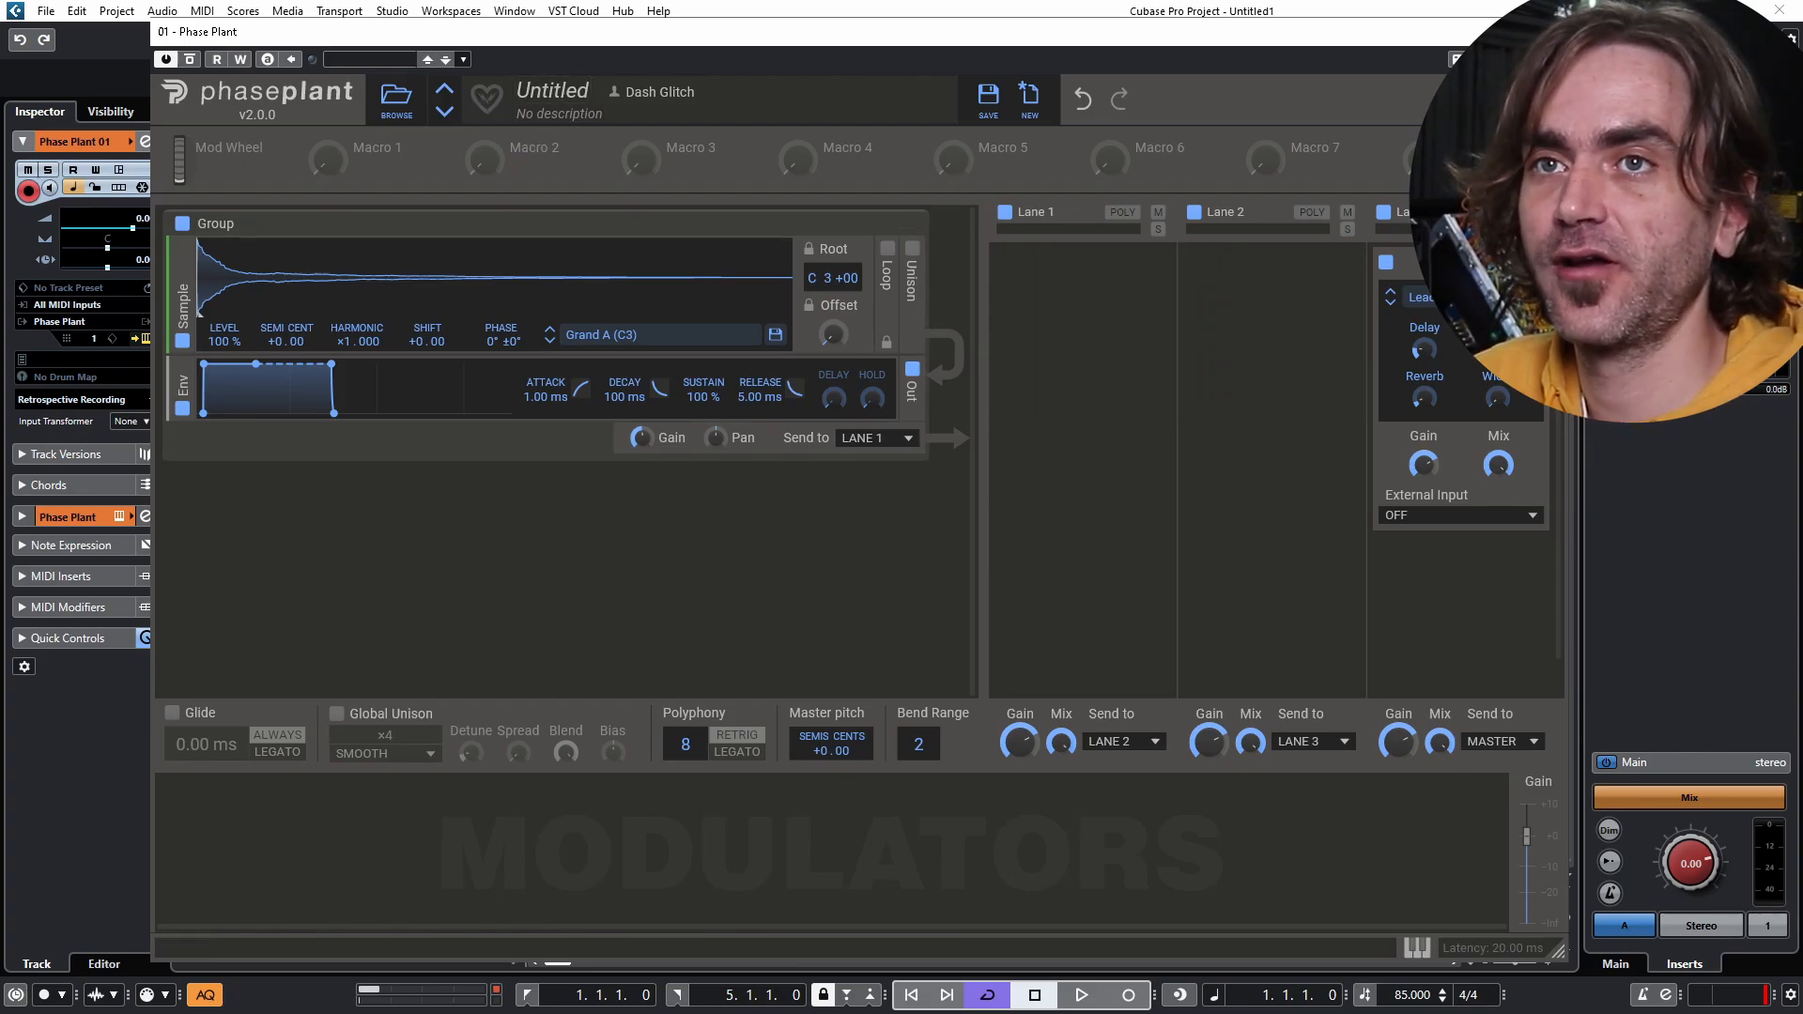
mouse_move(1423, 350)
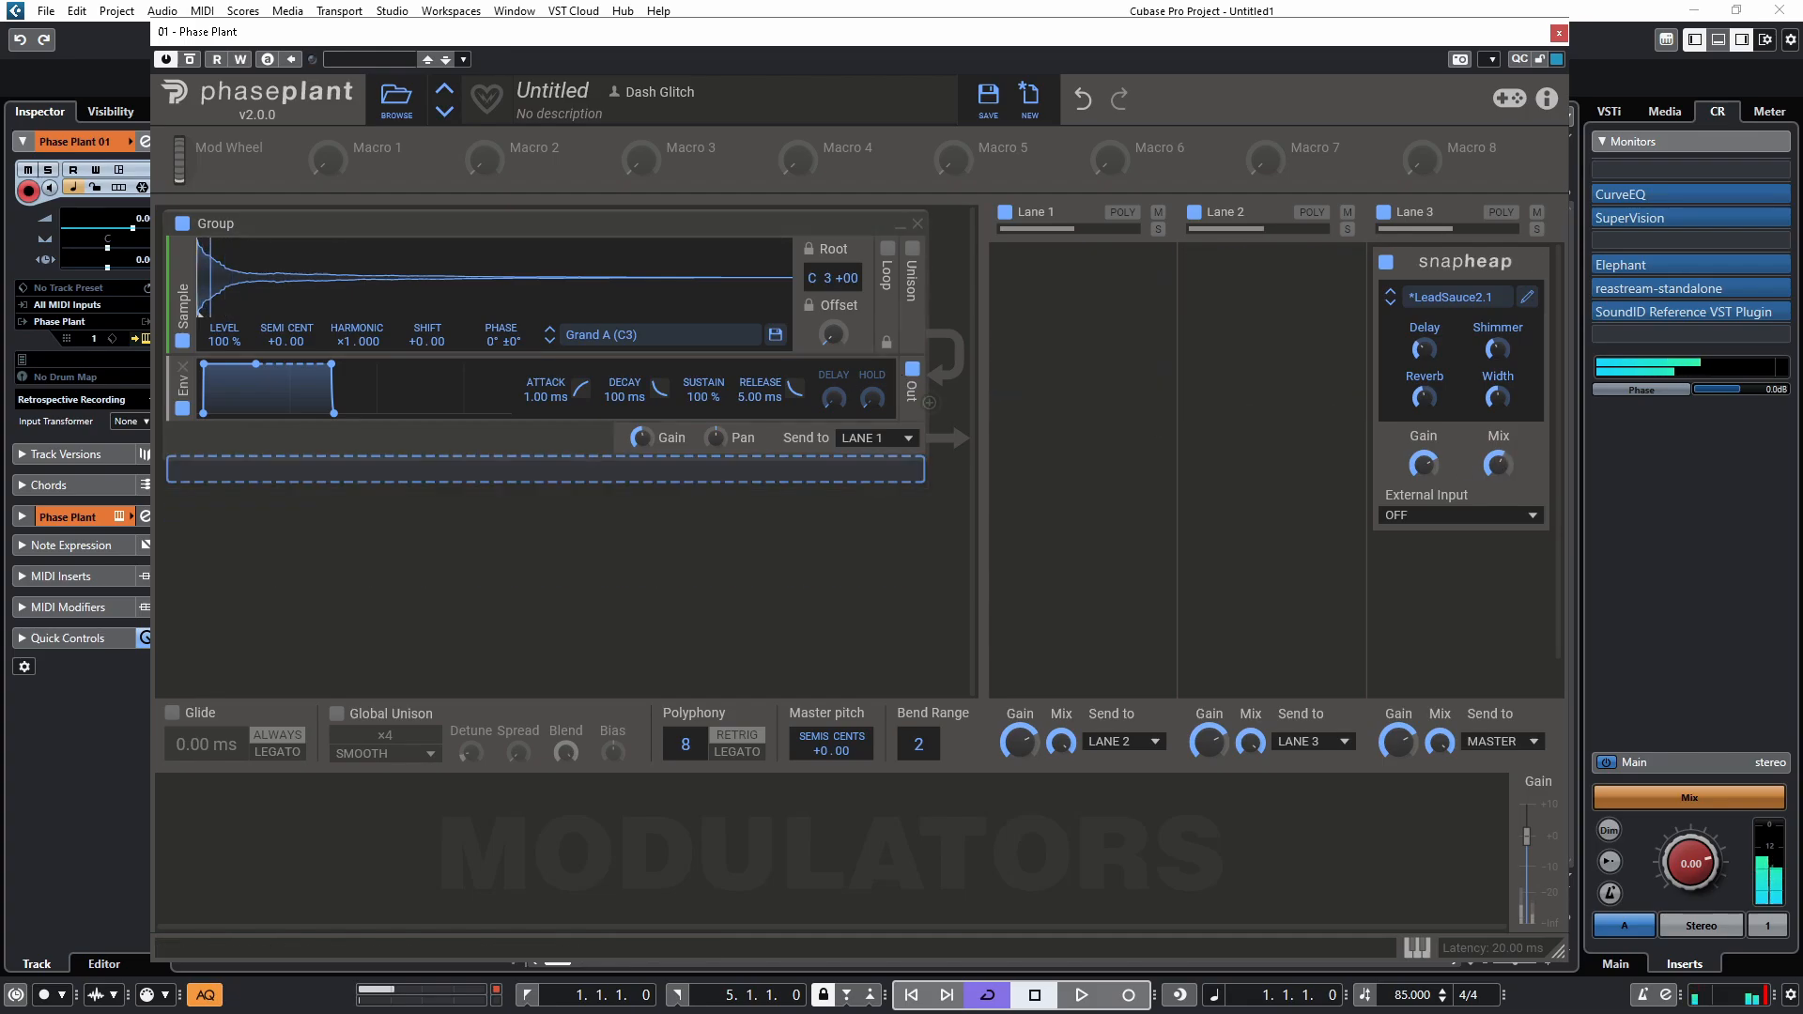
mouse_move(629, 470)
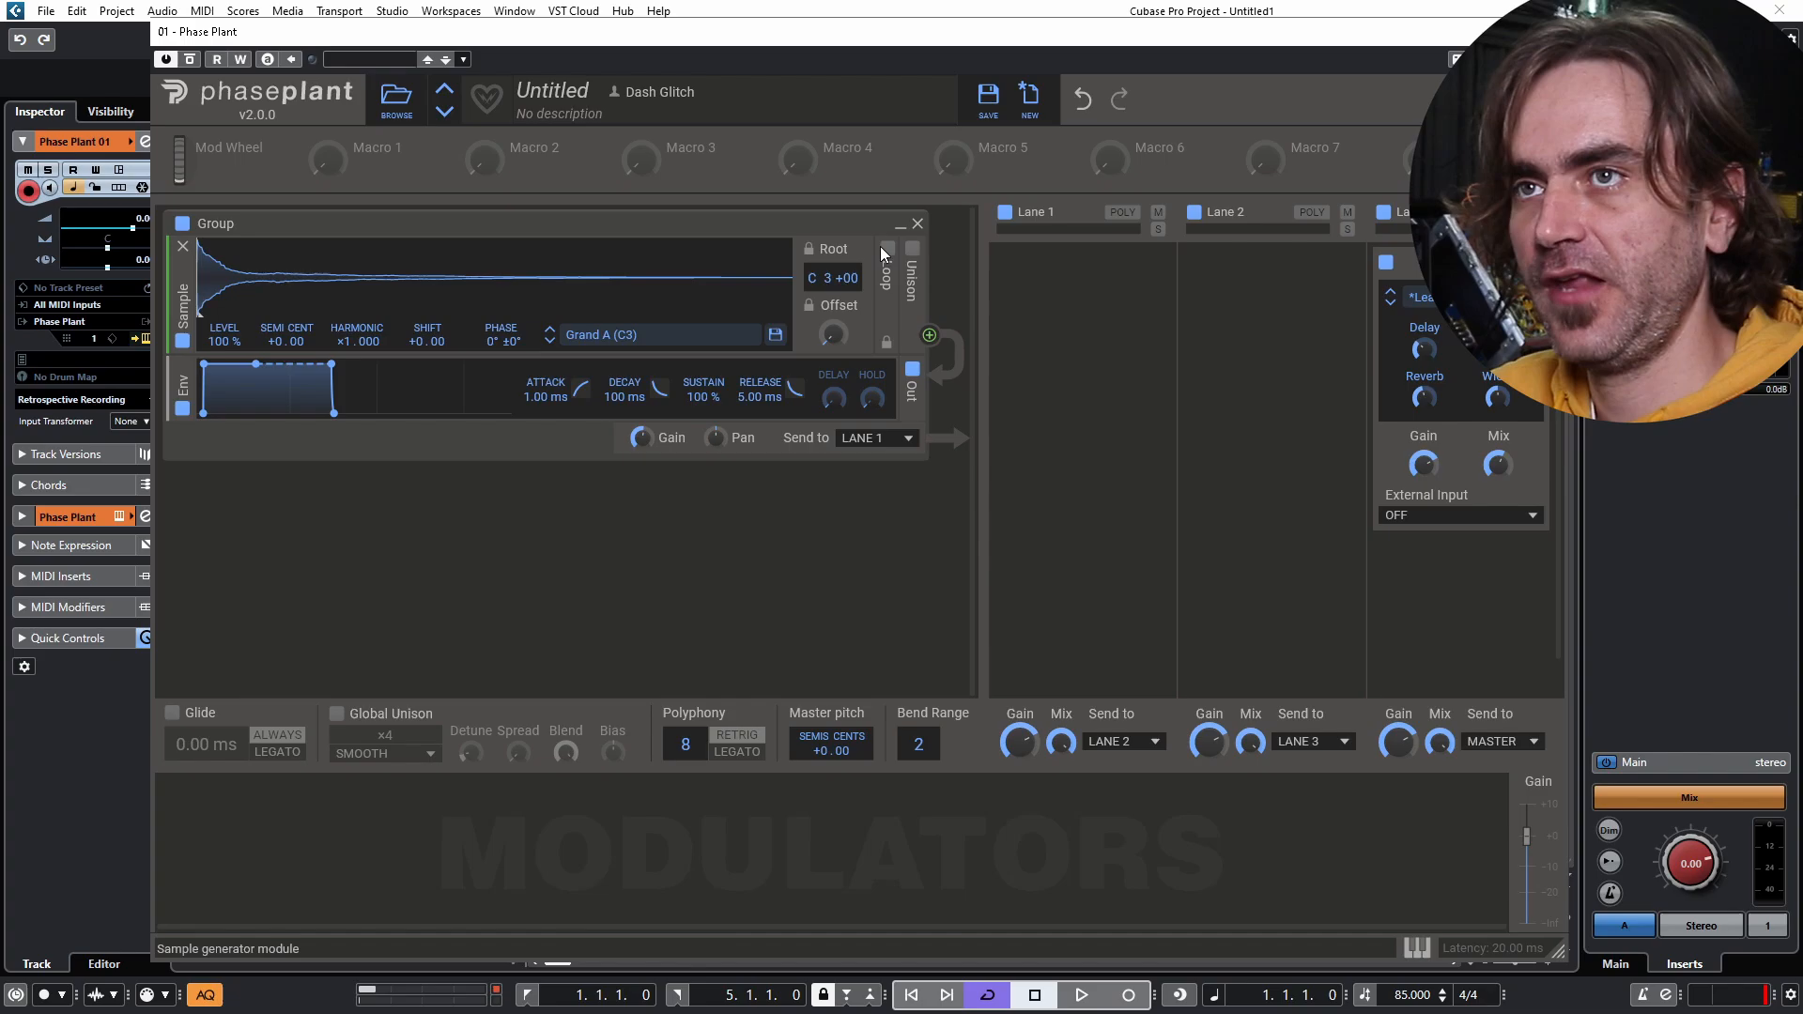
Enable infinite looping on the Grand A sample generator.
left_click(886, 248)
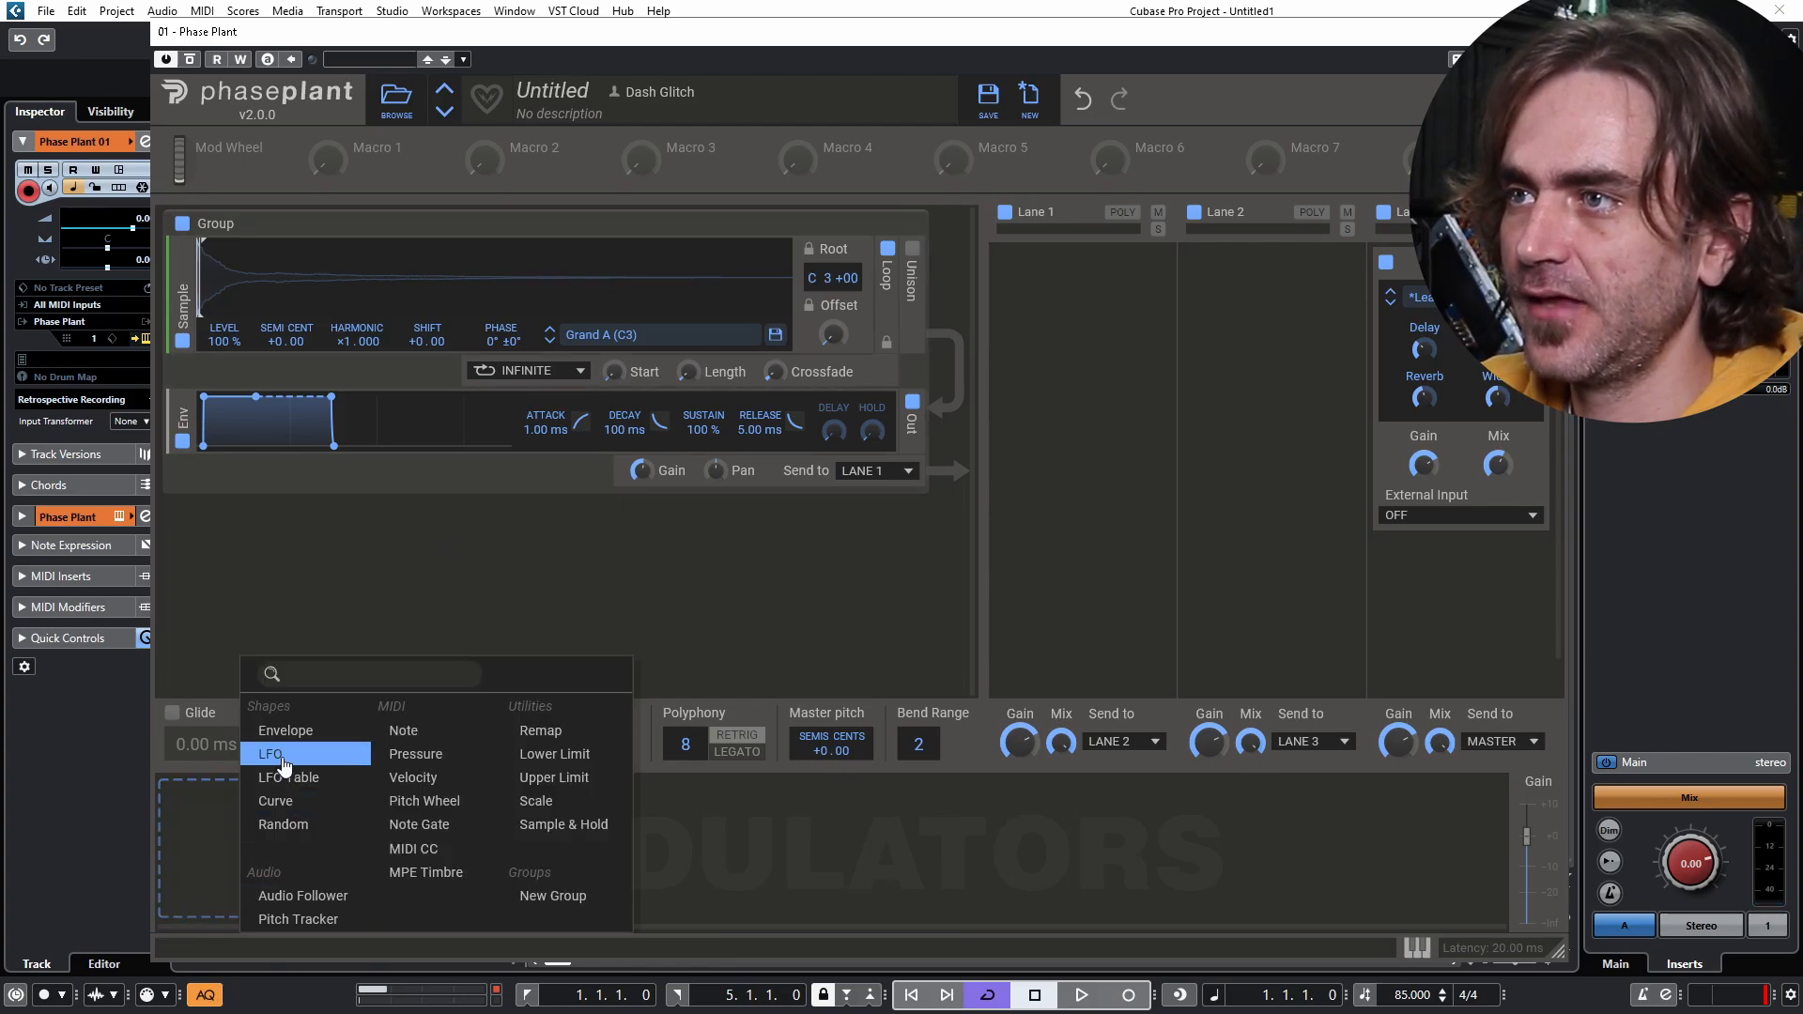
Add a Ramp Up LFO modulator and drag its rate down to about 0.097 Hz.
left_click(271, 753)
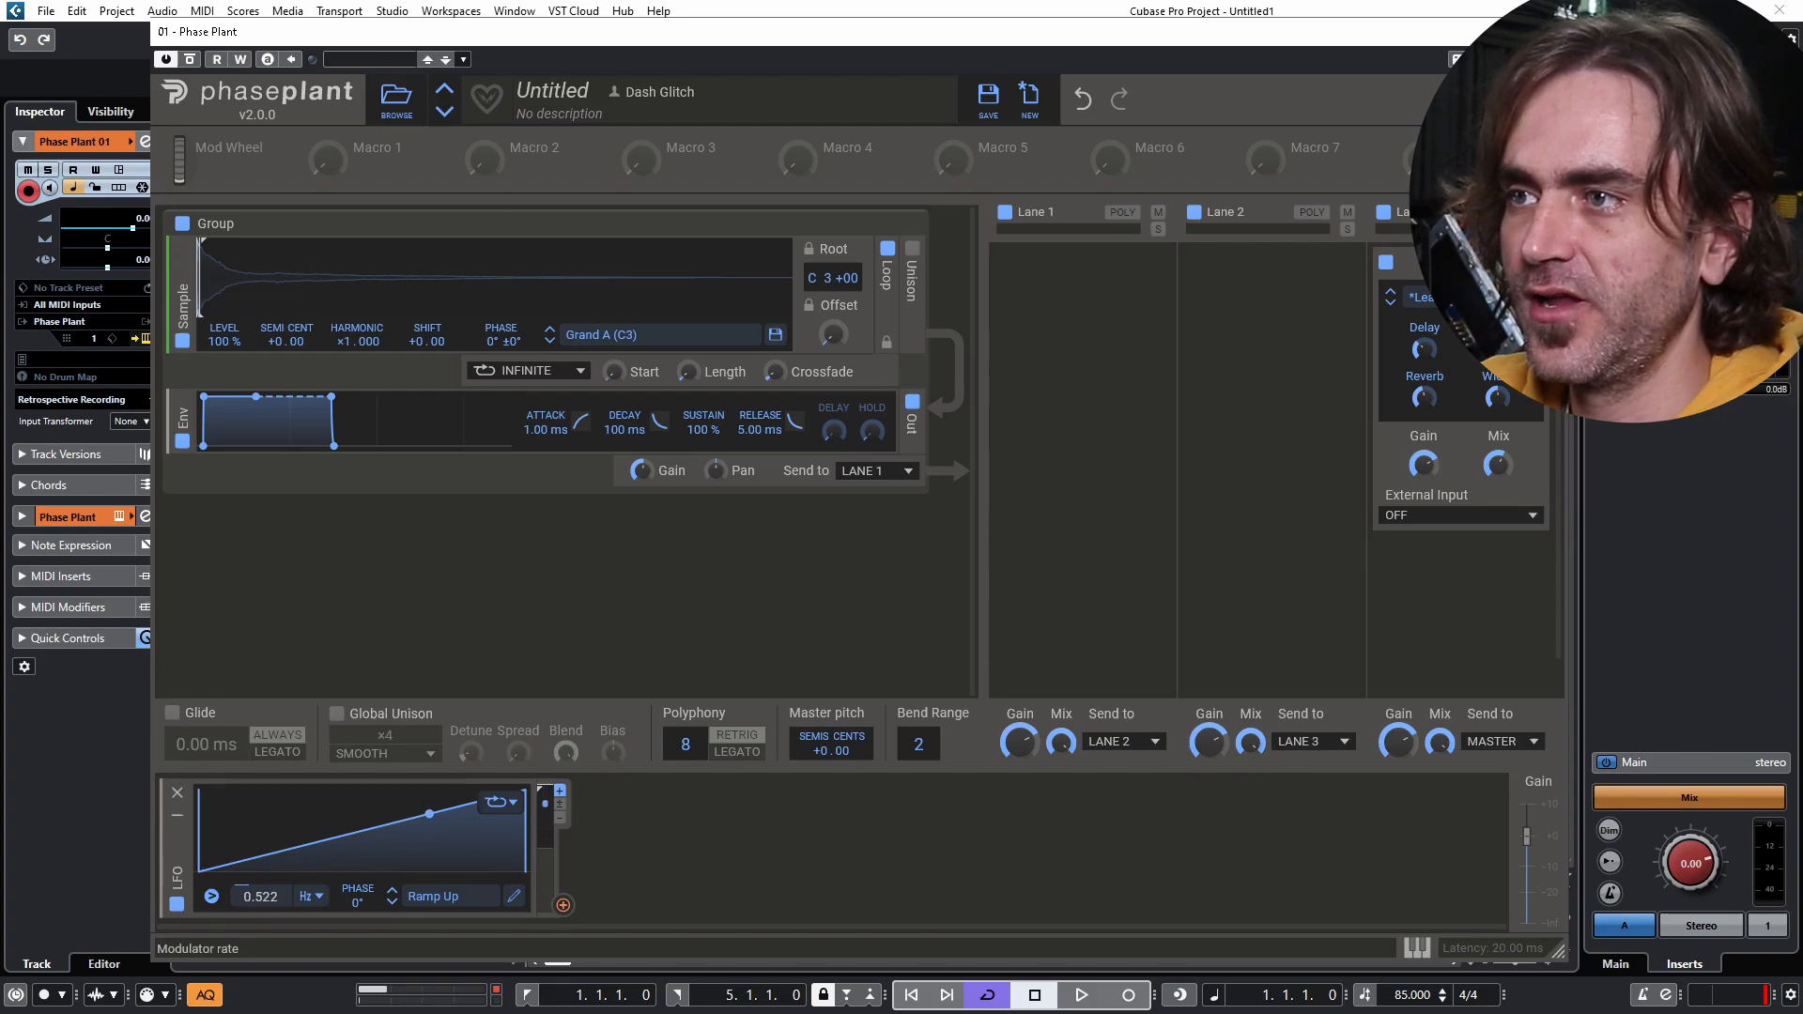
left_click(563, 906)
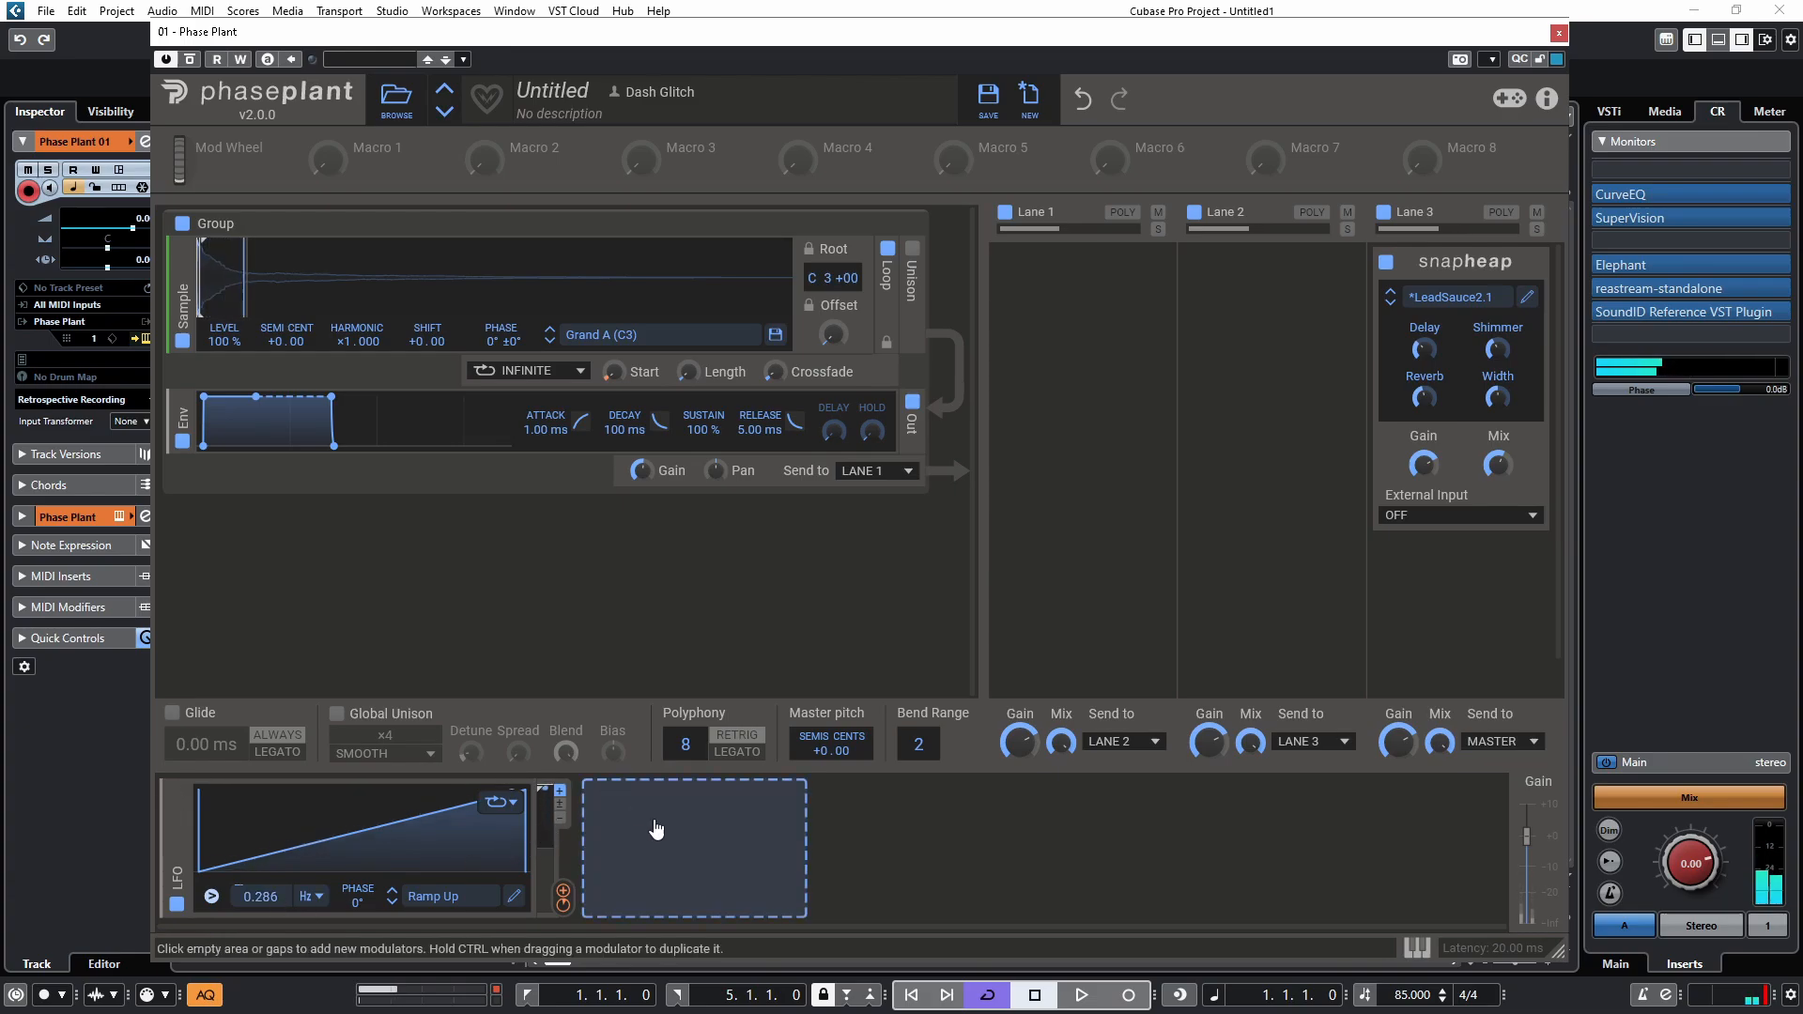
left_click_drag(562, 901, 613, 370)
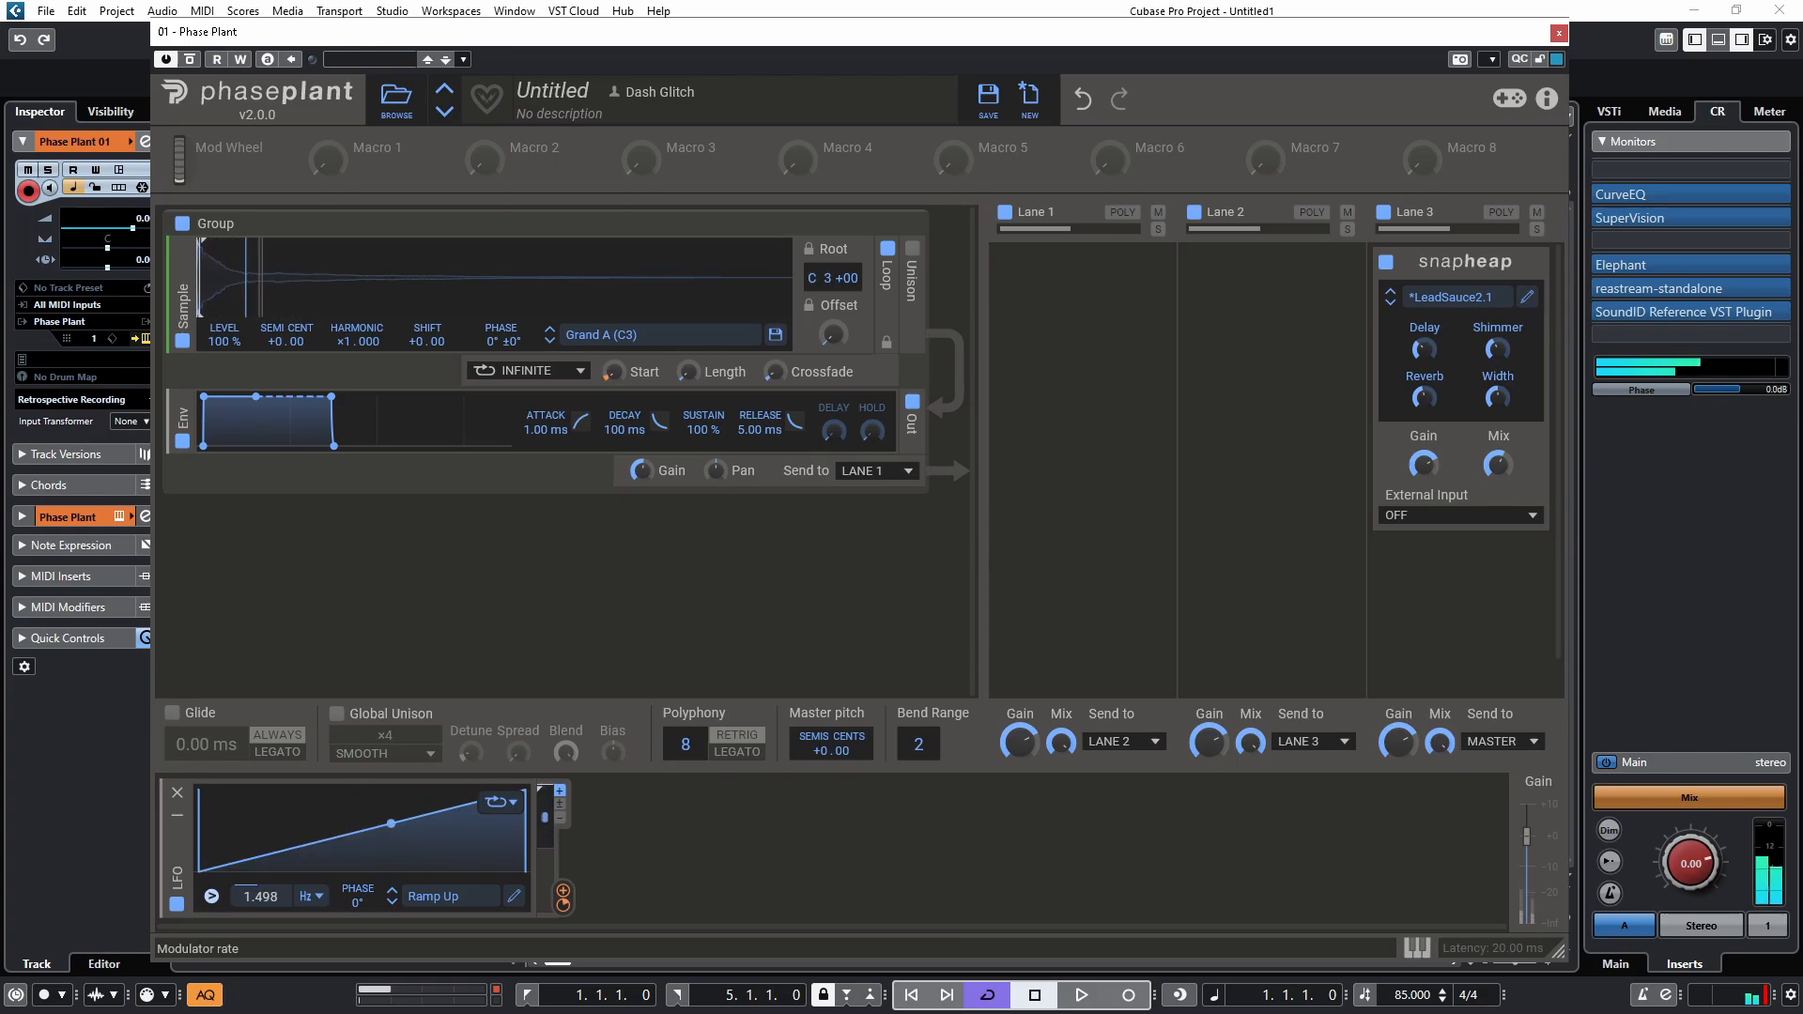
left_click_drag(391, 823, 422, 818)
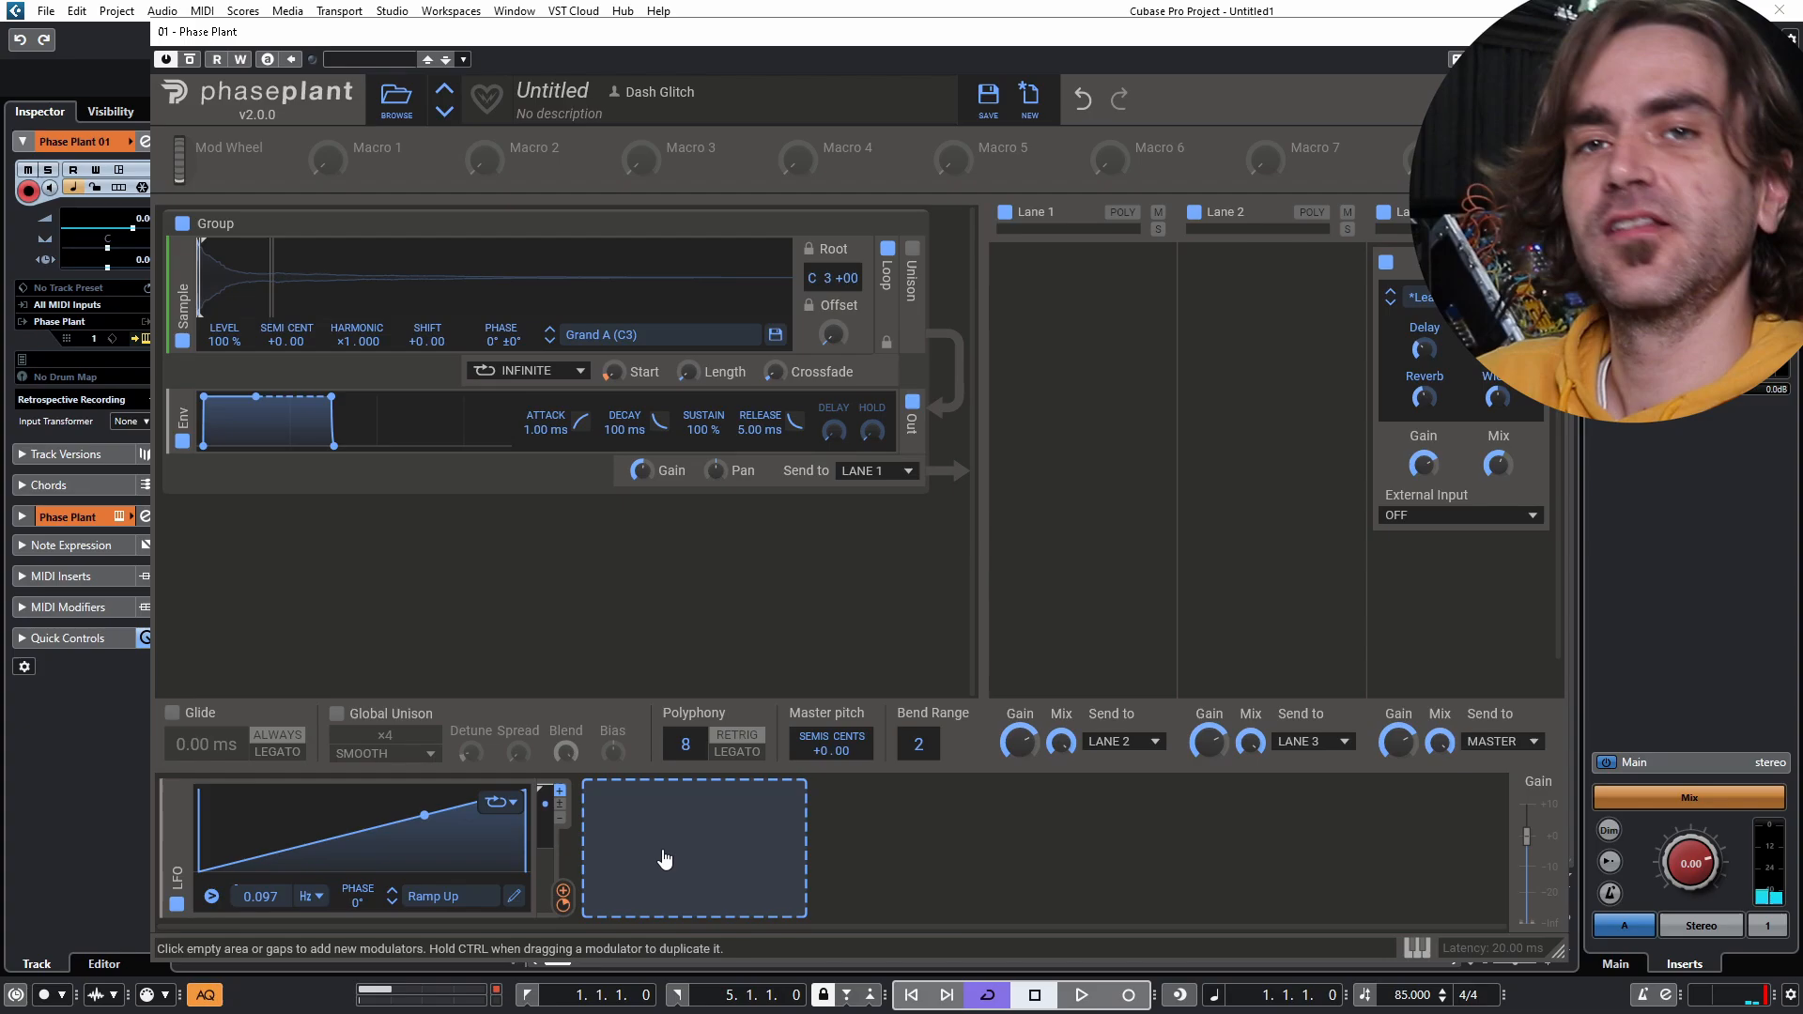
Add a Remap modulator after the LFO and draw a flat-bottom curve rising sharply at the end.
left_click(693, 847)
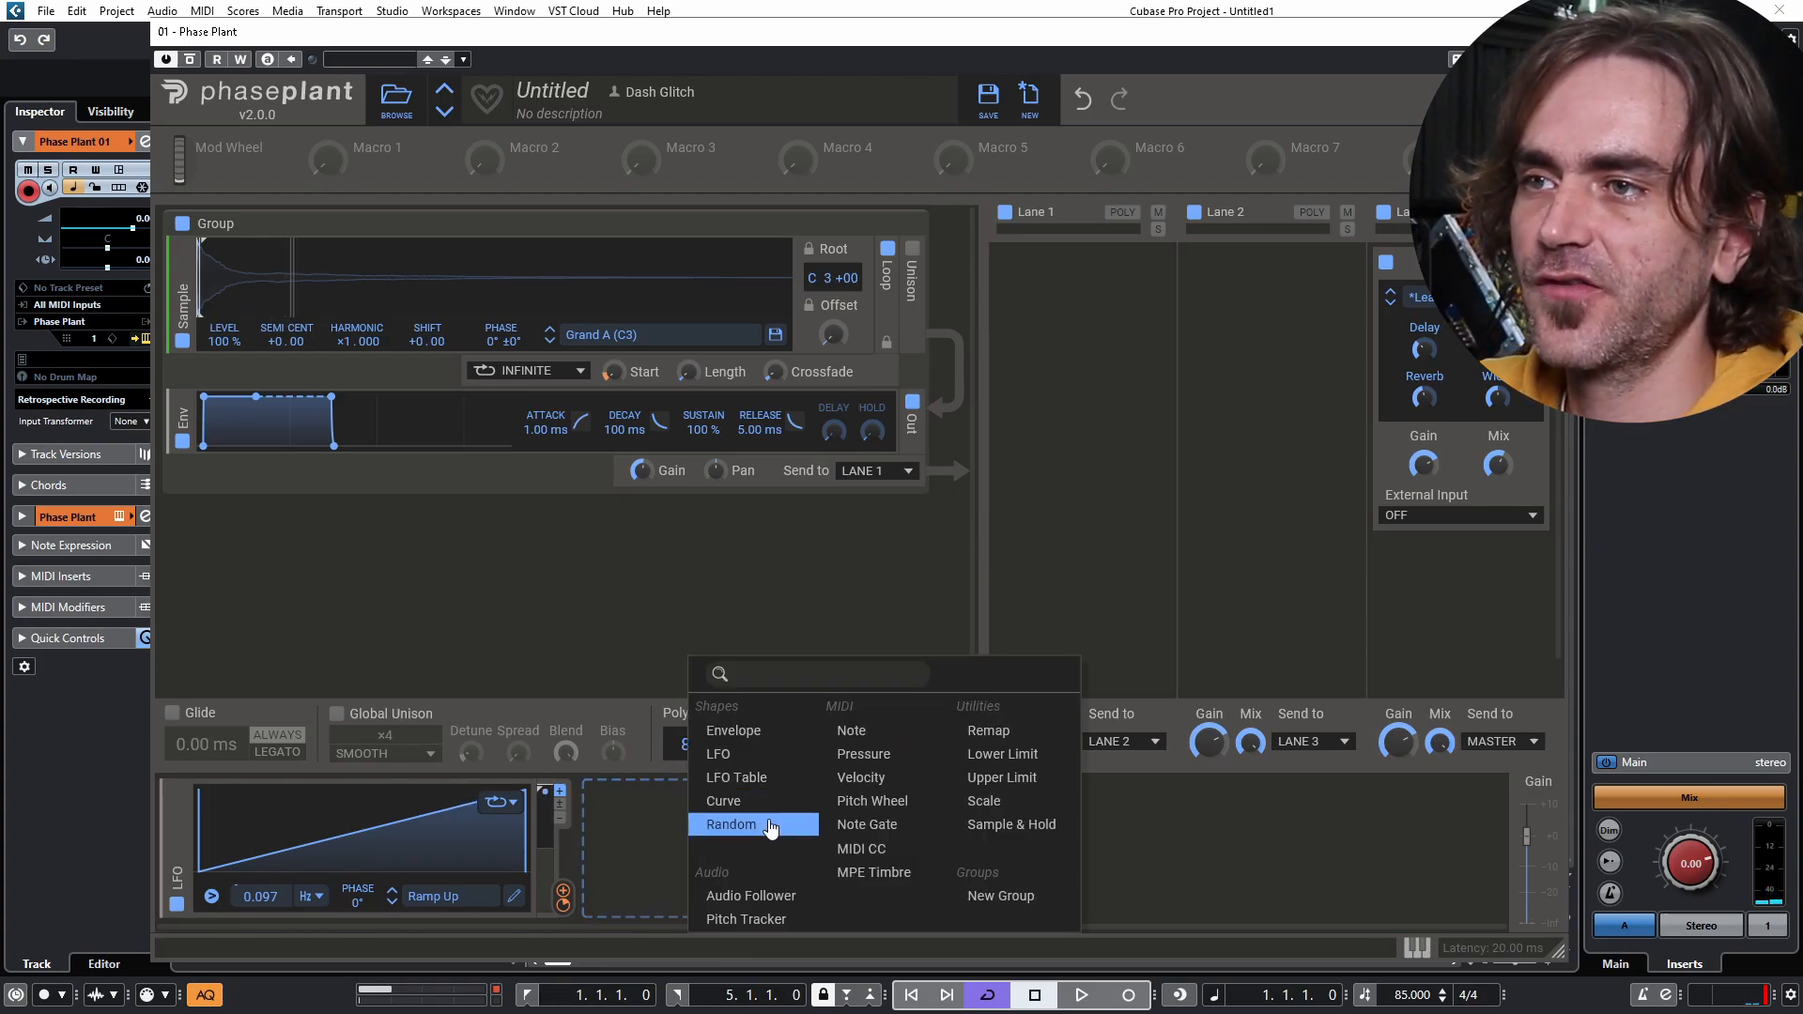
left_click(736, 777)
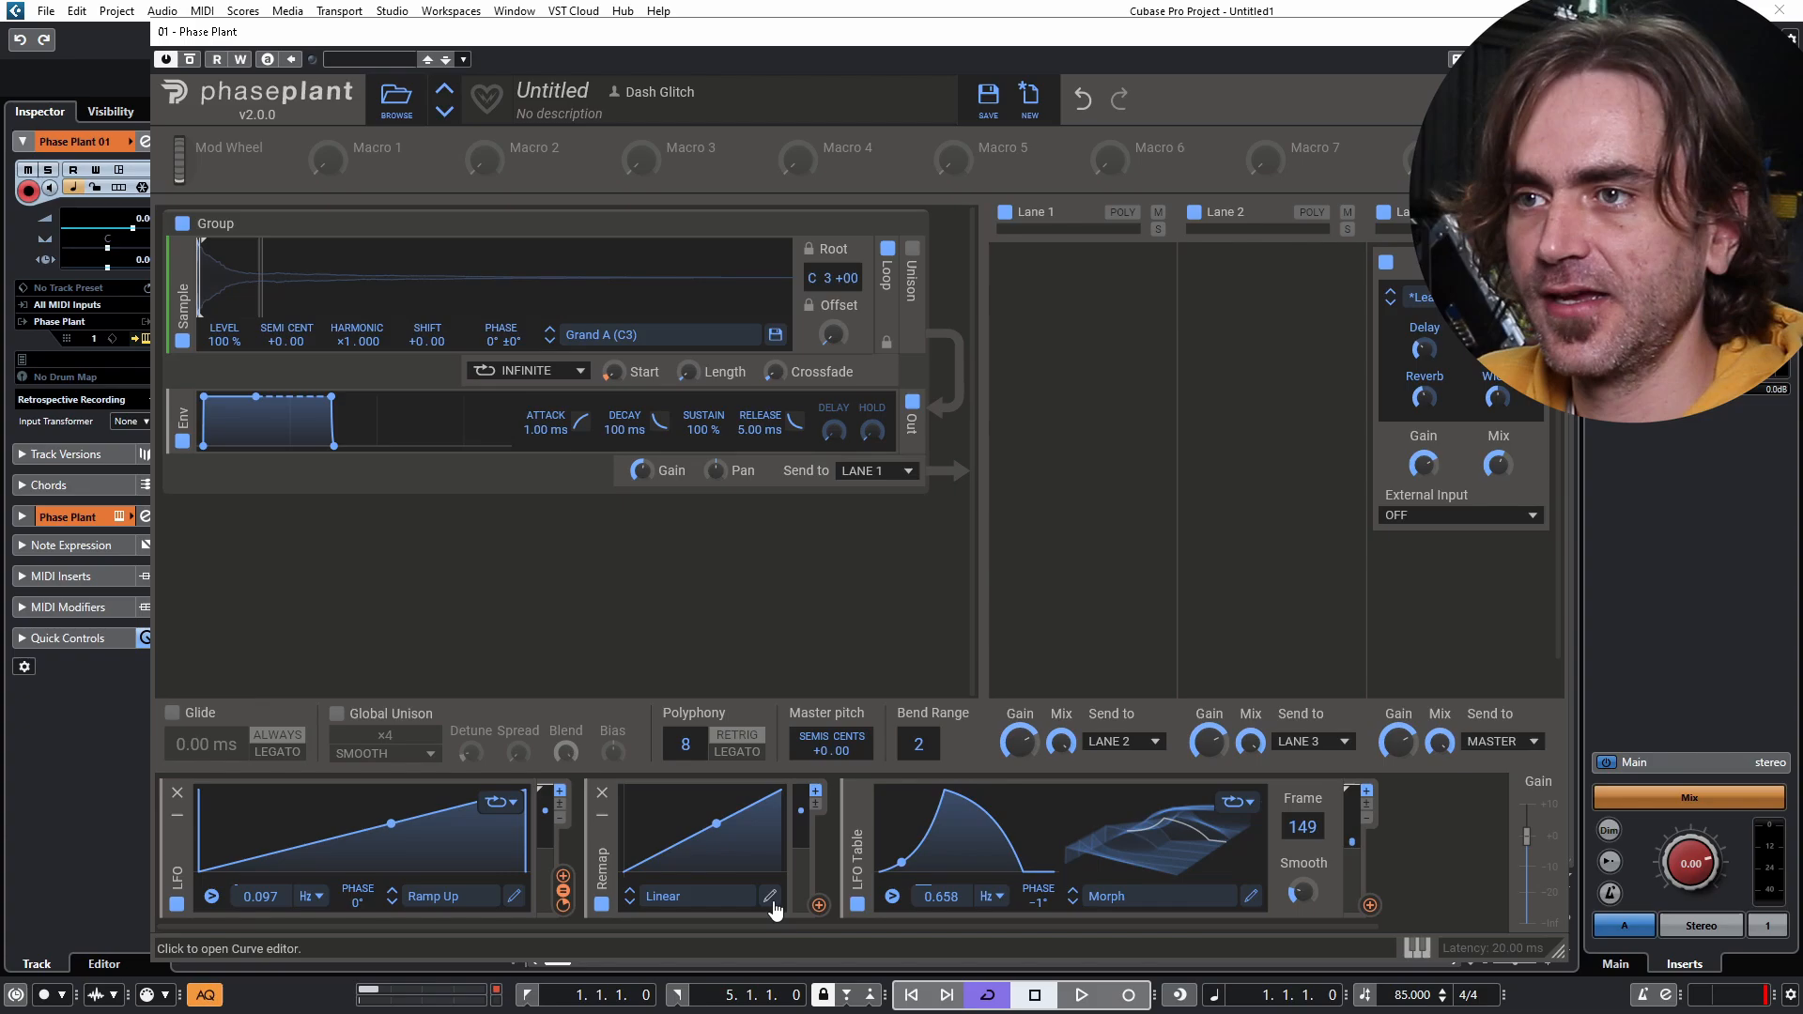
left_click(772, 896)
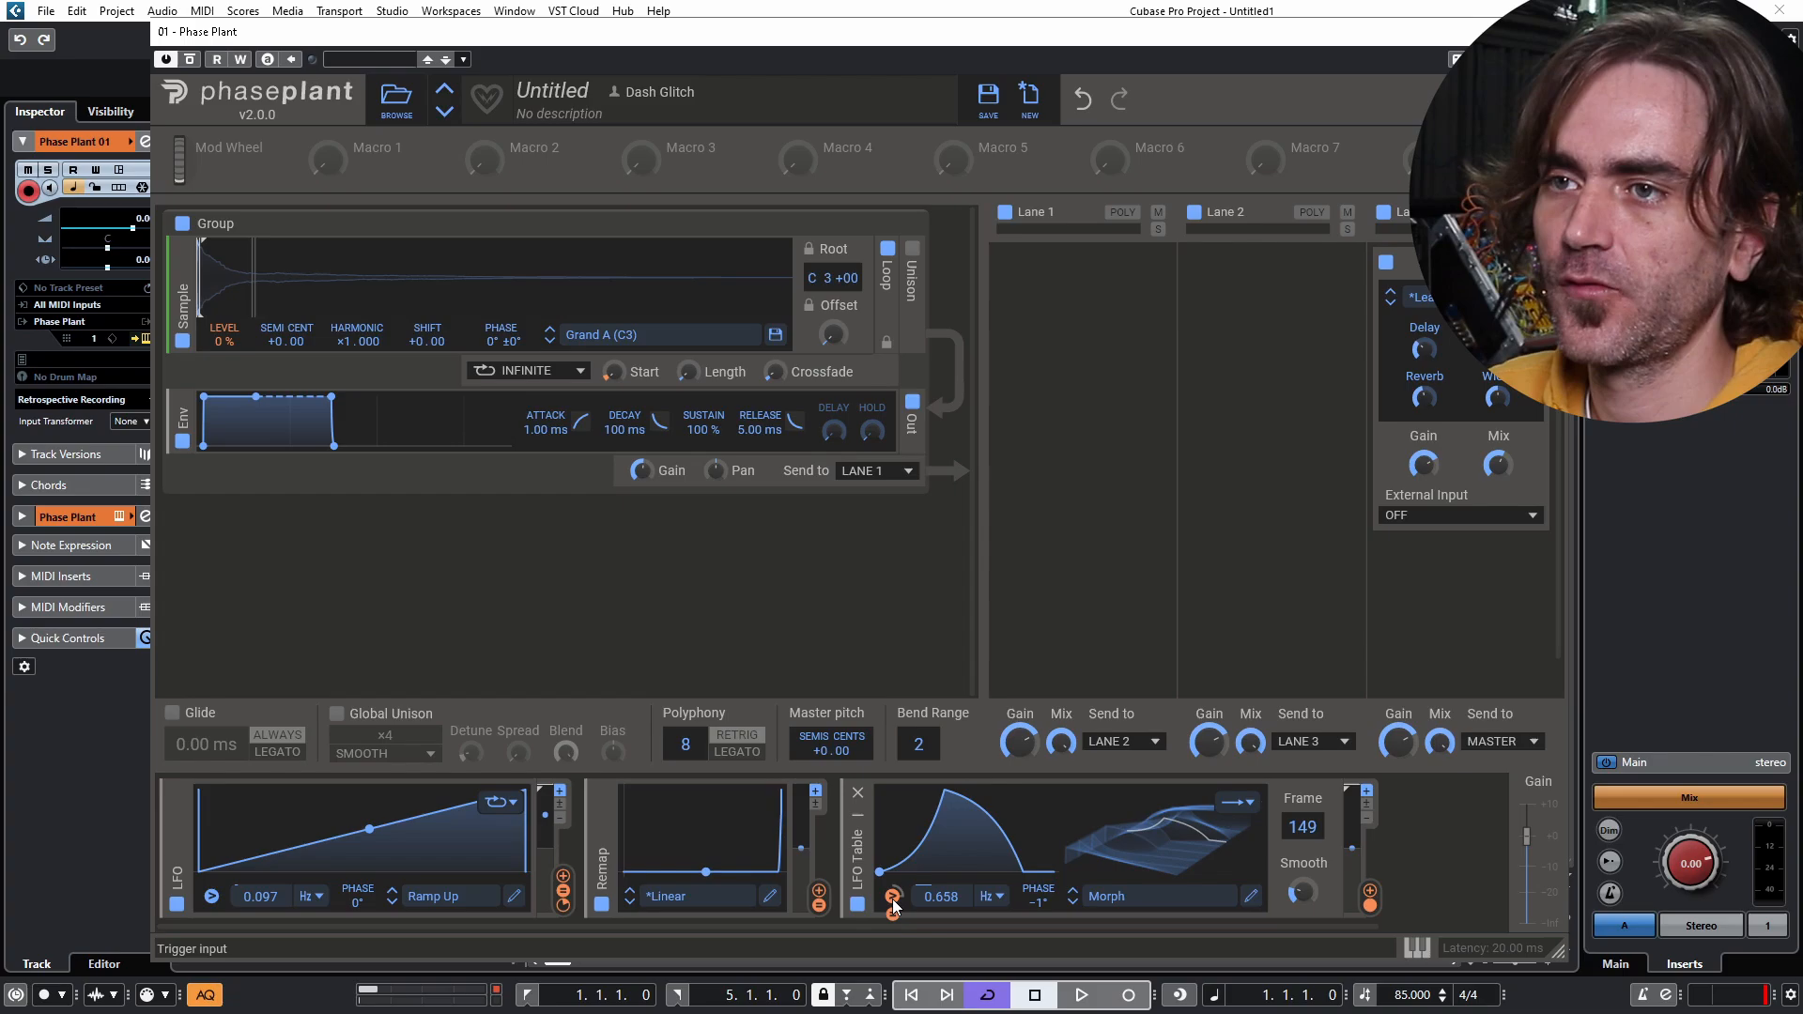
left_click(892, 896)
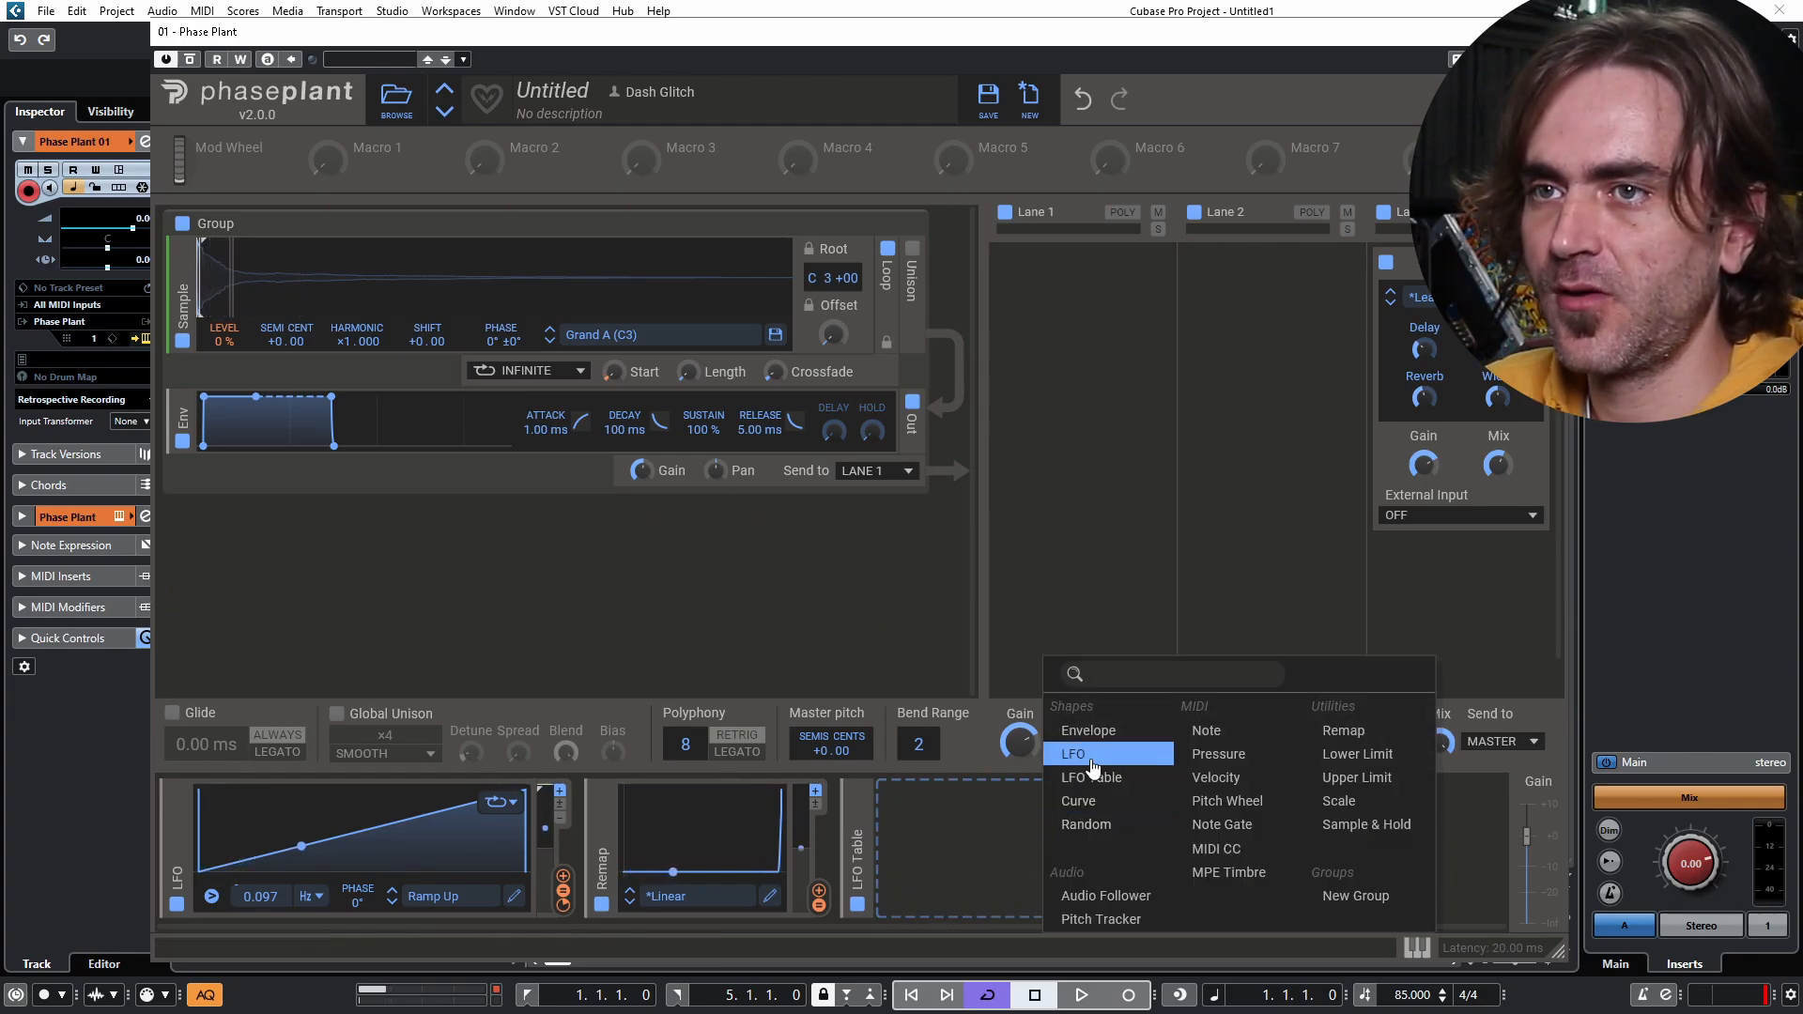
Add a Random modulator in the empty slot after the Remap.
left_click(1084, 824)
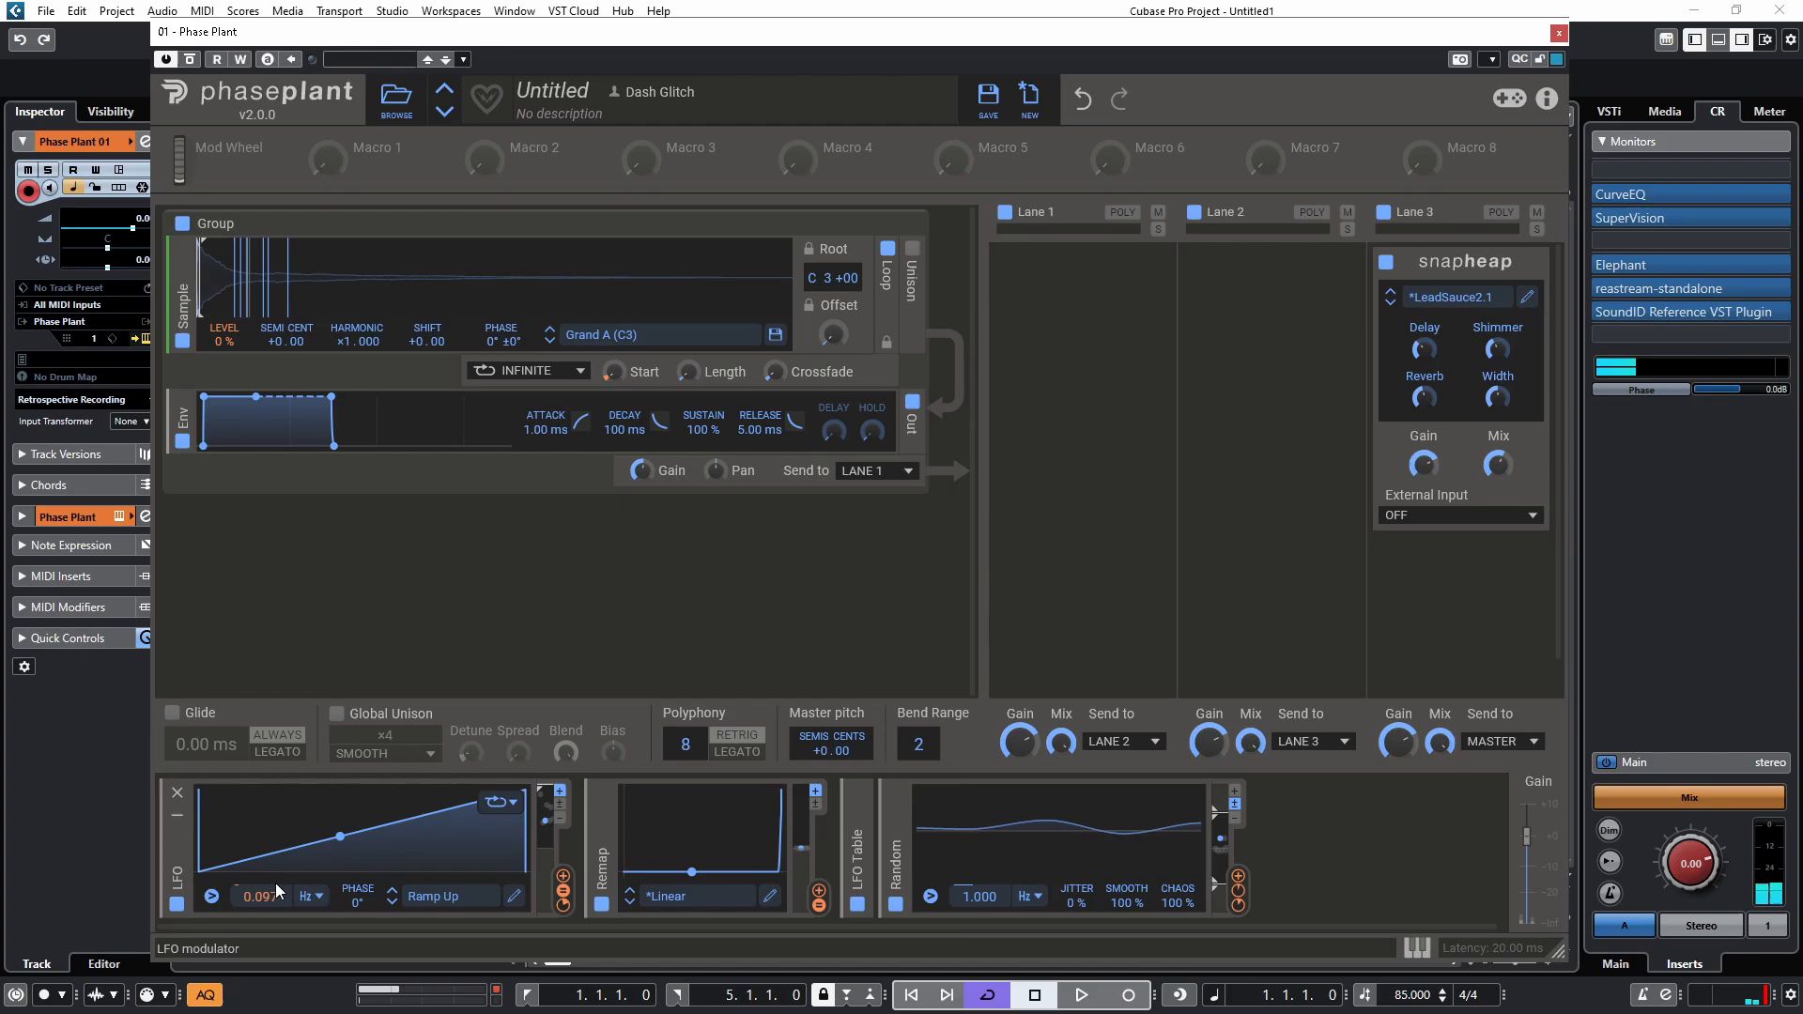
mouse_move(290, 570)
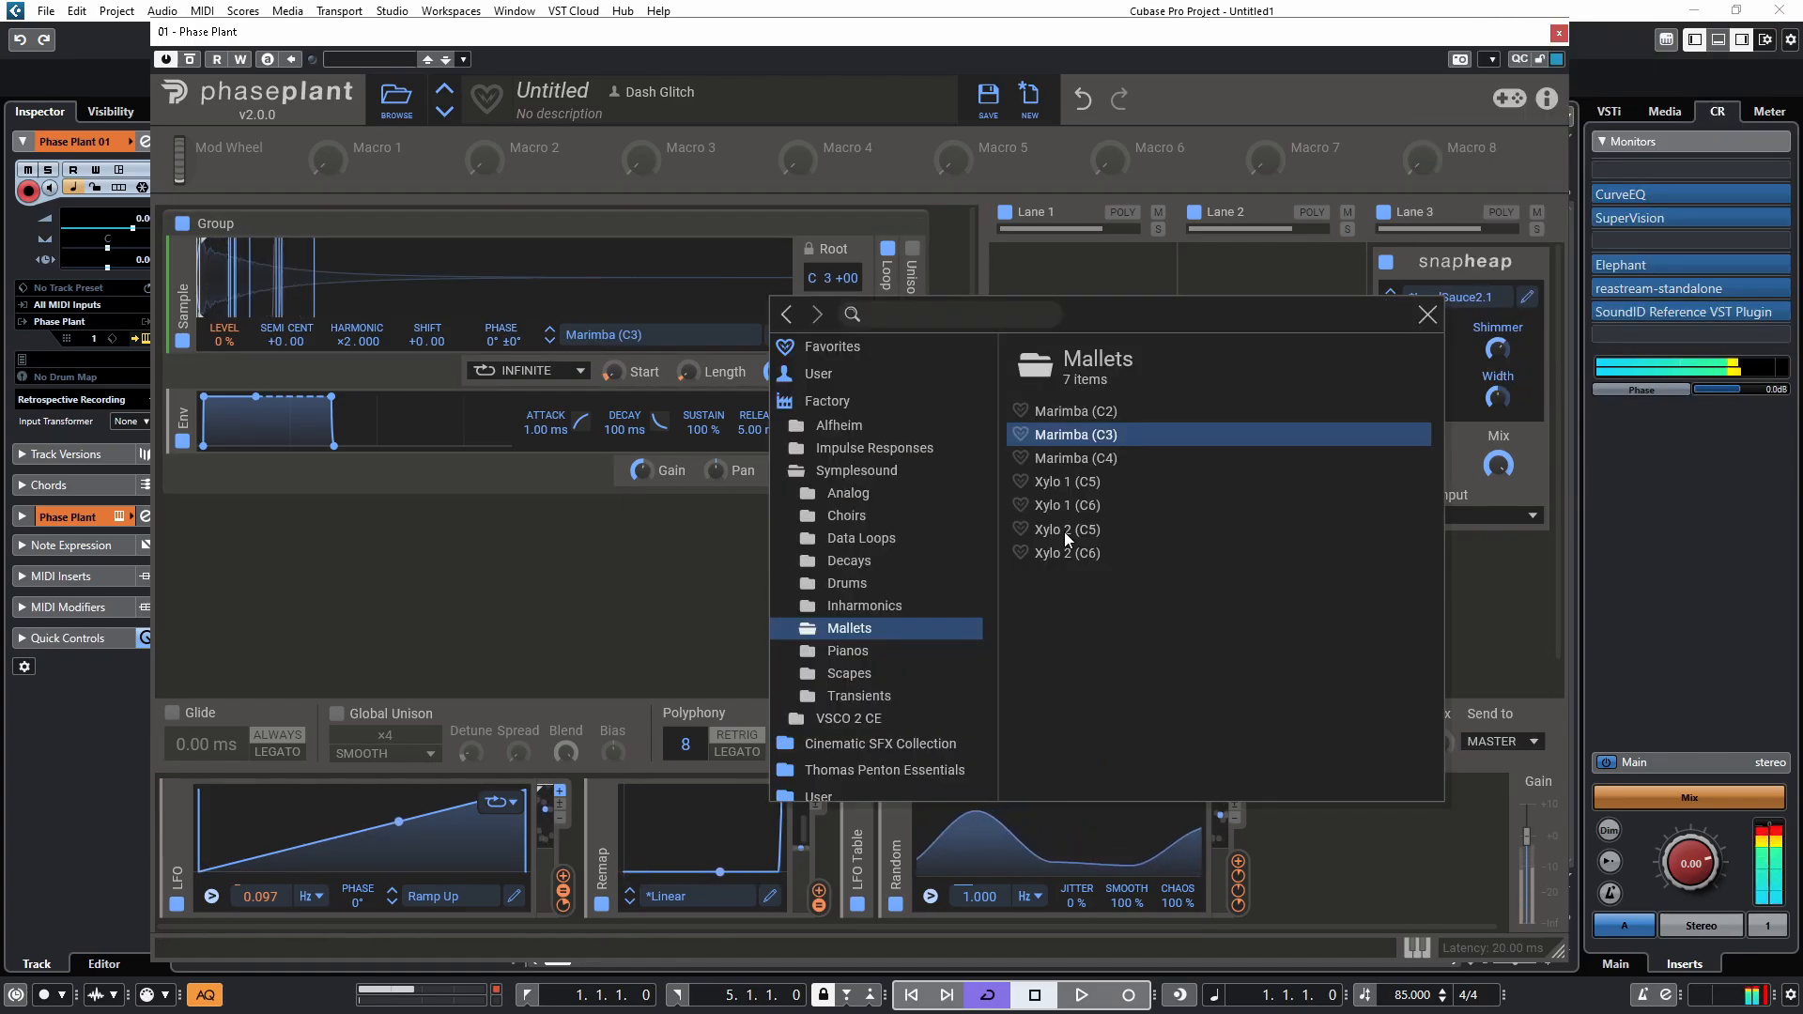
Load the Xylo 2 (C5) sample, then reopen the sample browser in another category.
double_click(1058, 529)
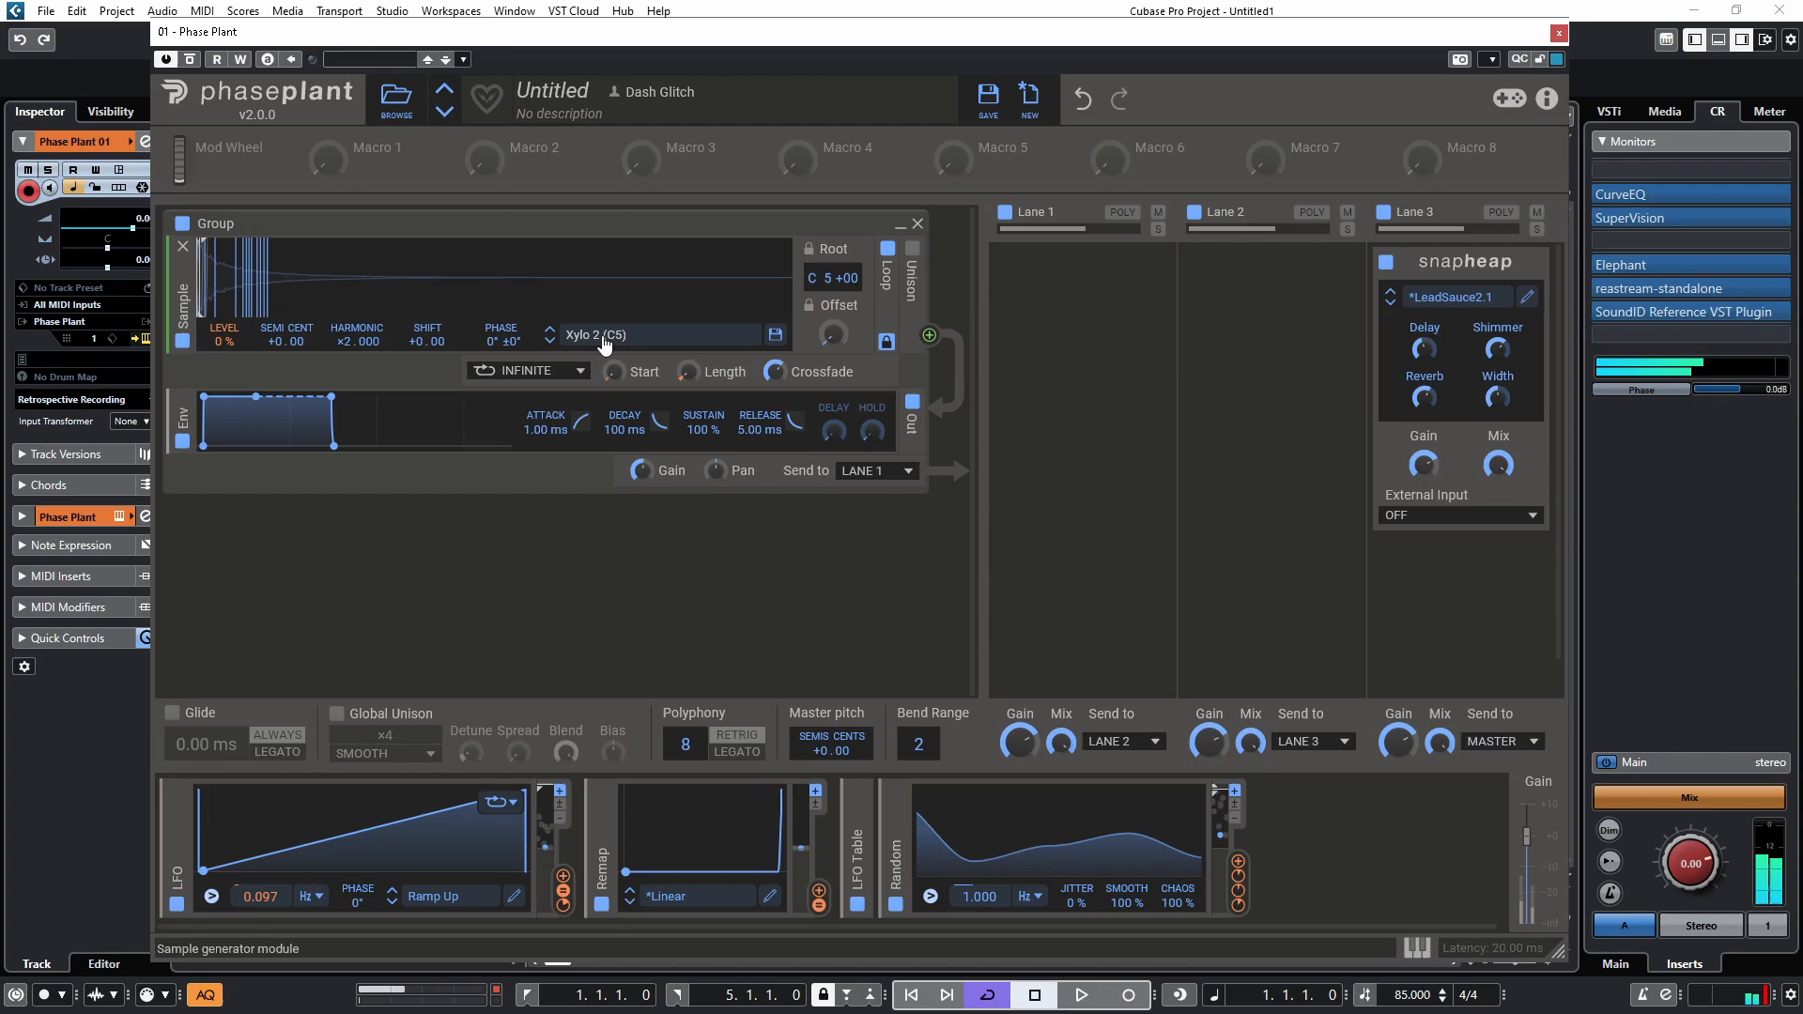
left_click(656, 334)
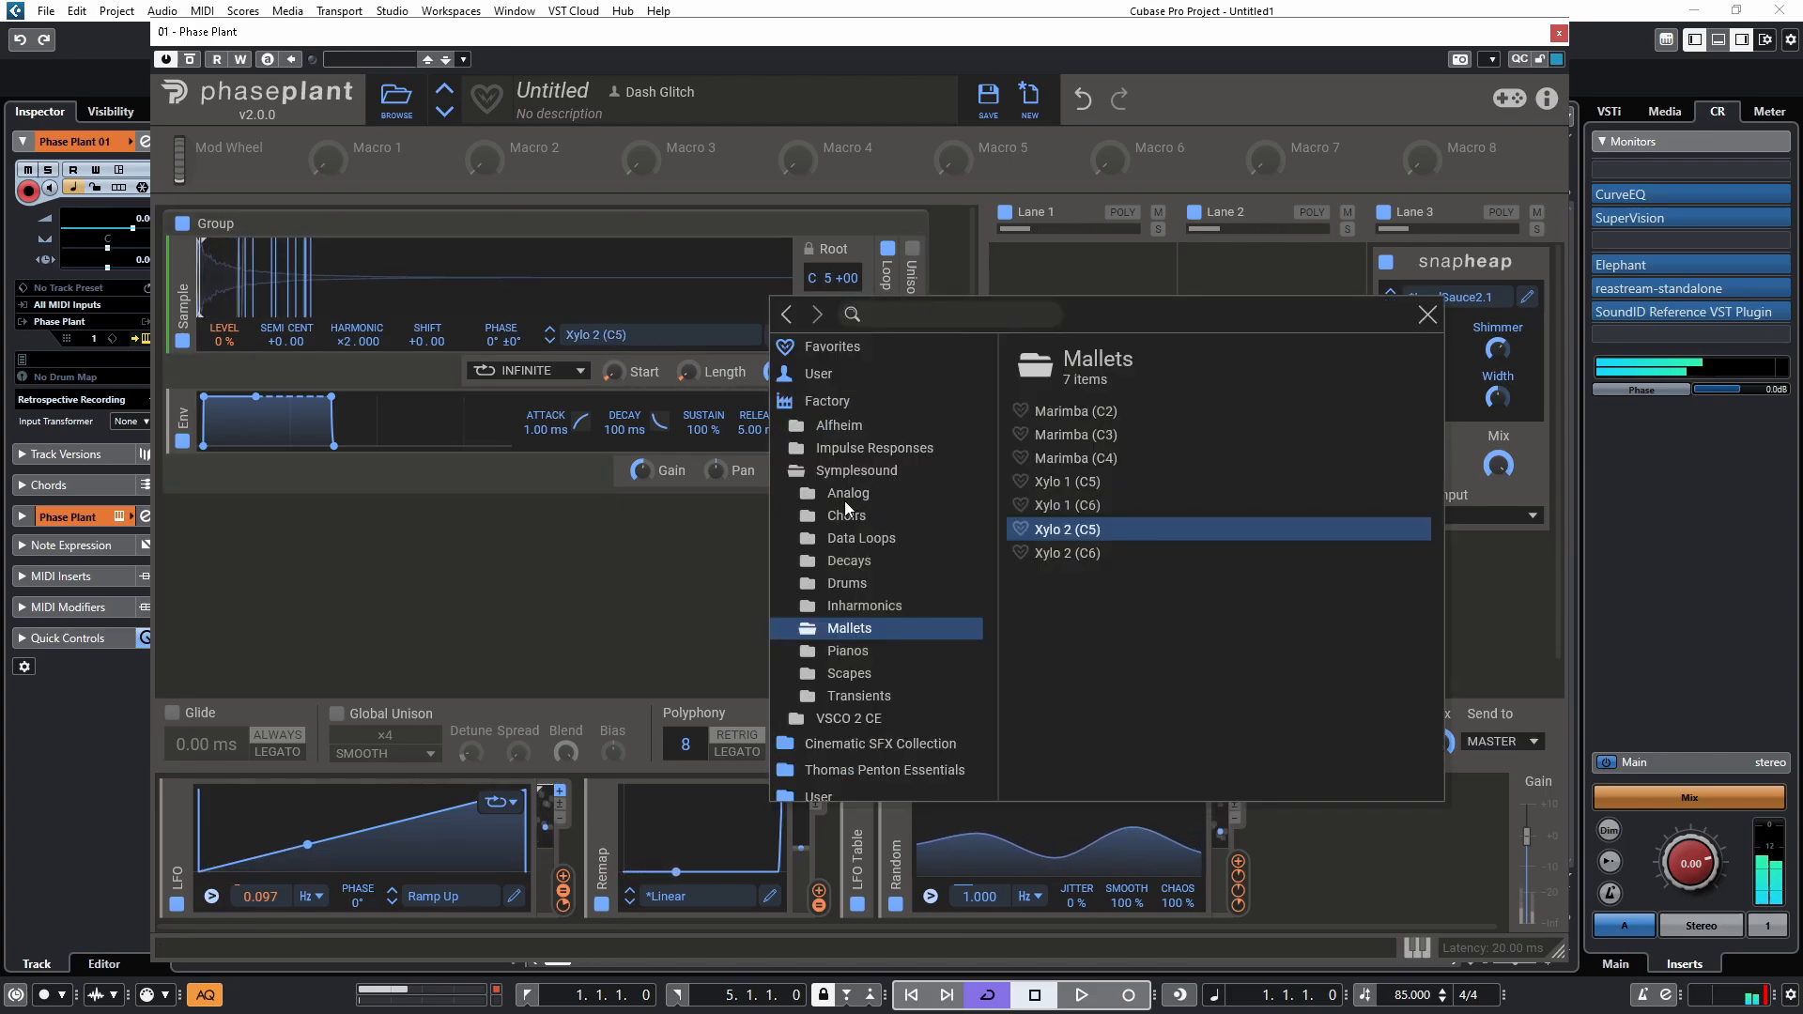
left_click(847, 516)
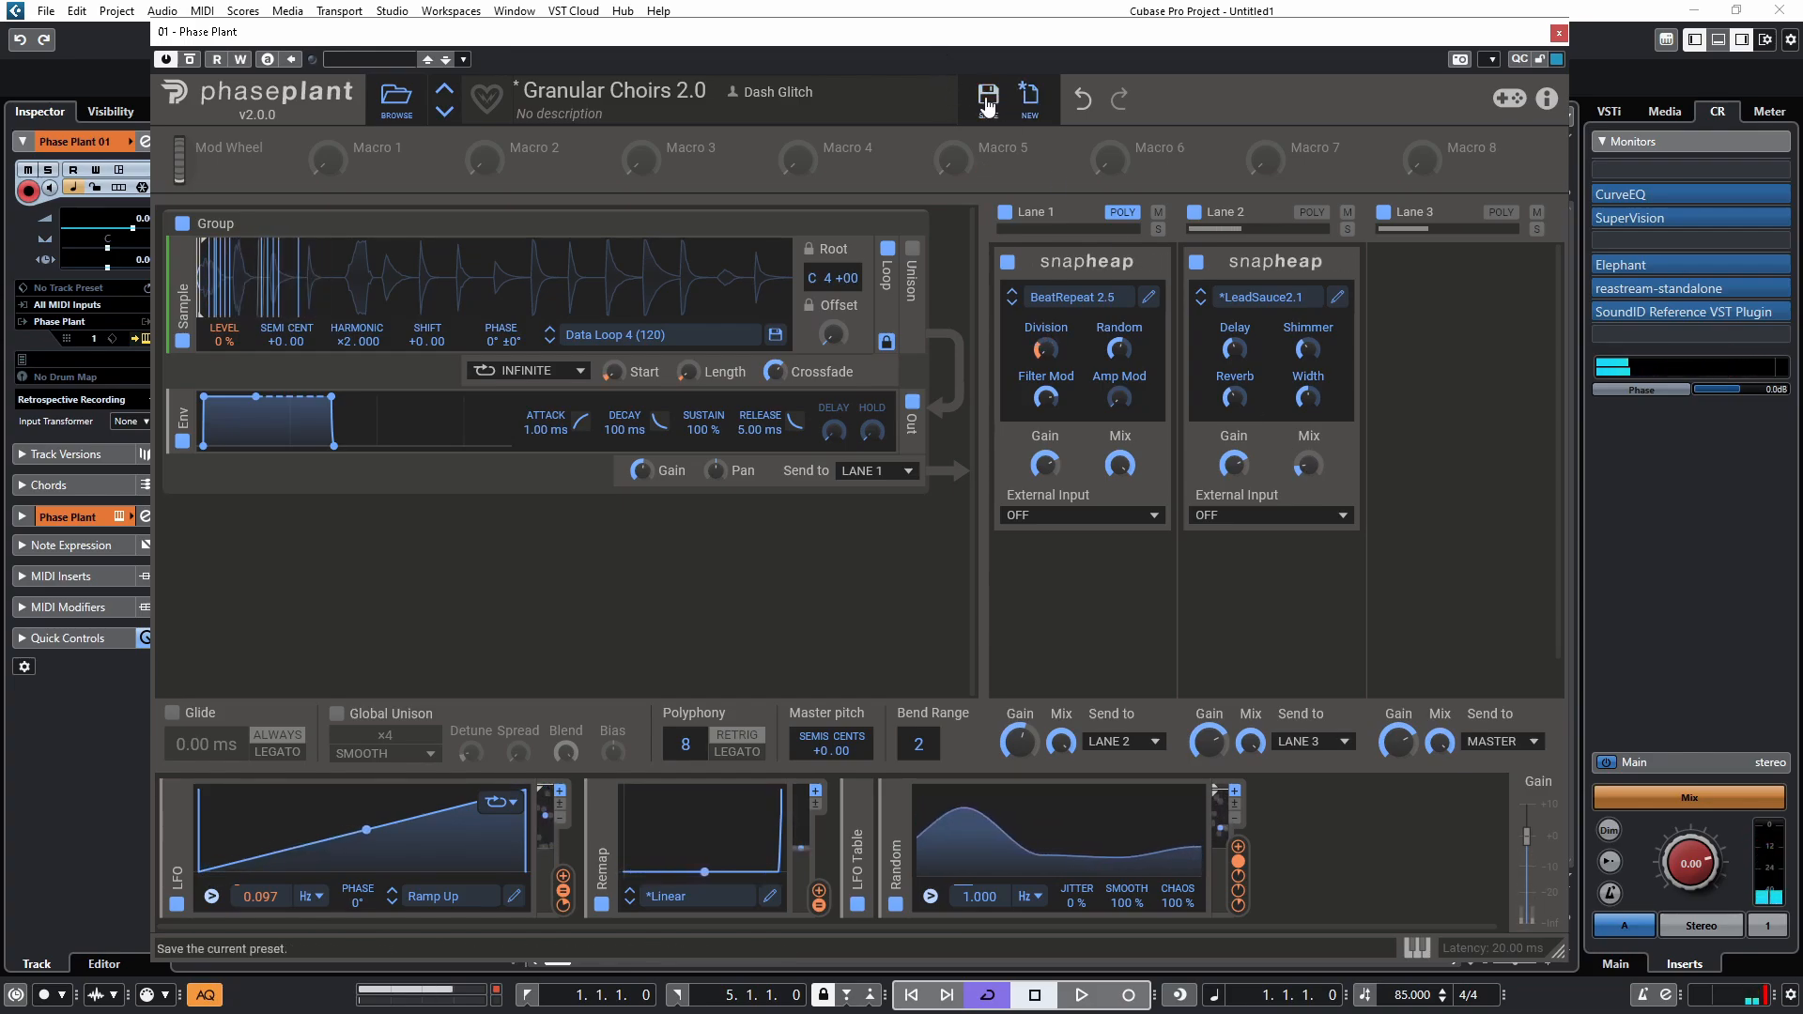
Save the patch as a preset with the name 'Granular Glitches 2.0'.
left_click(987, 99)
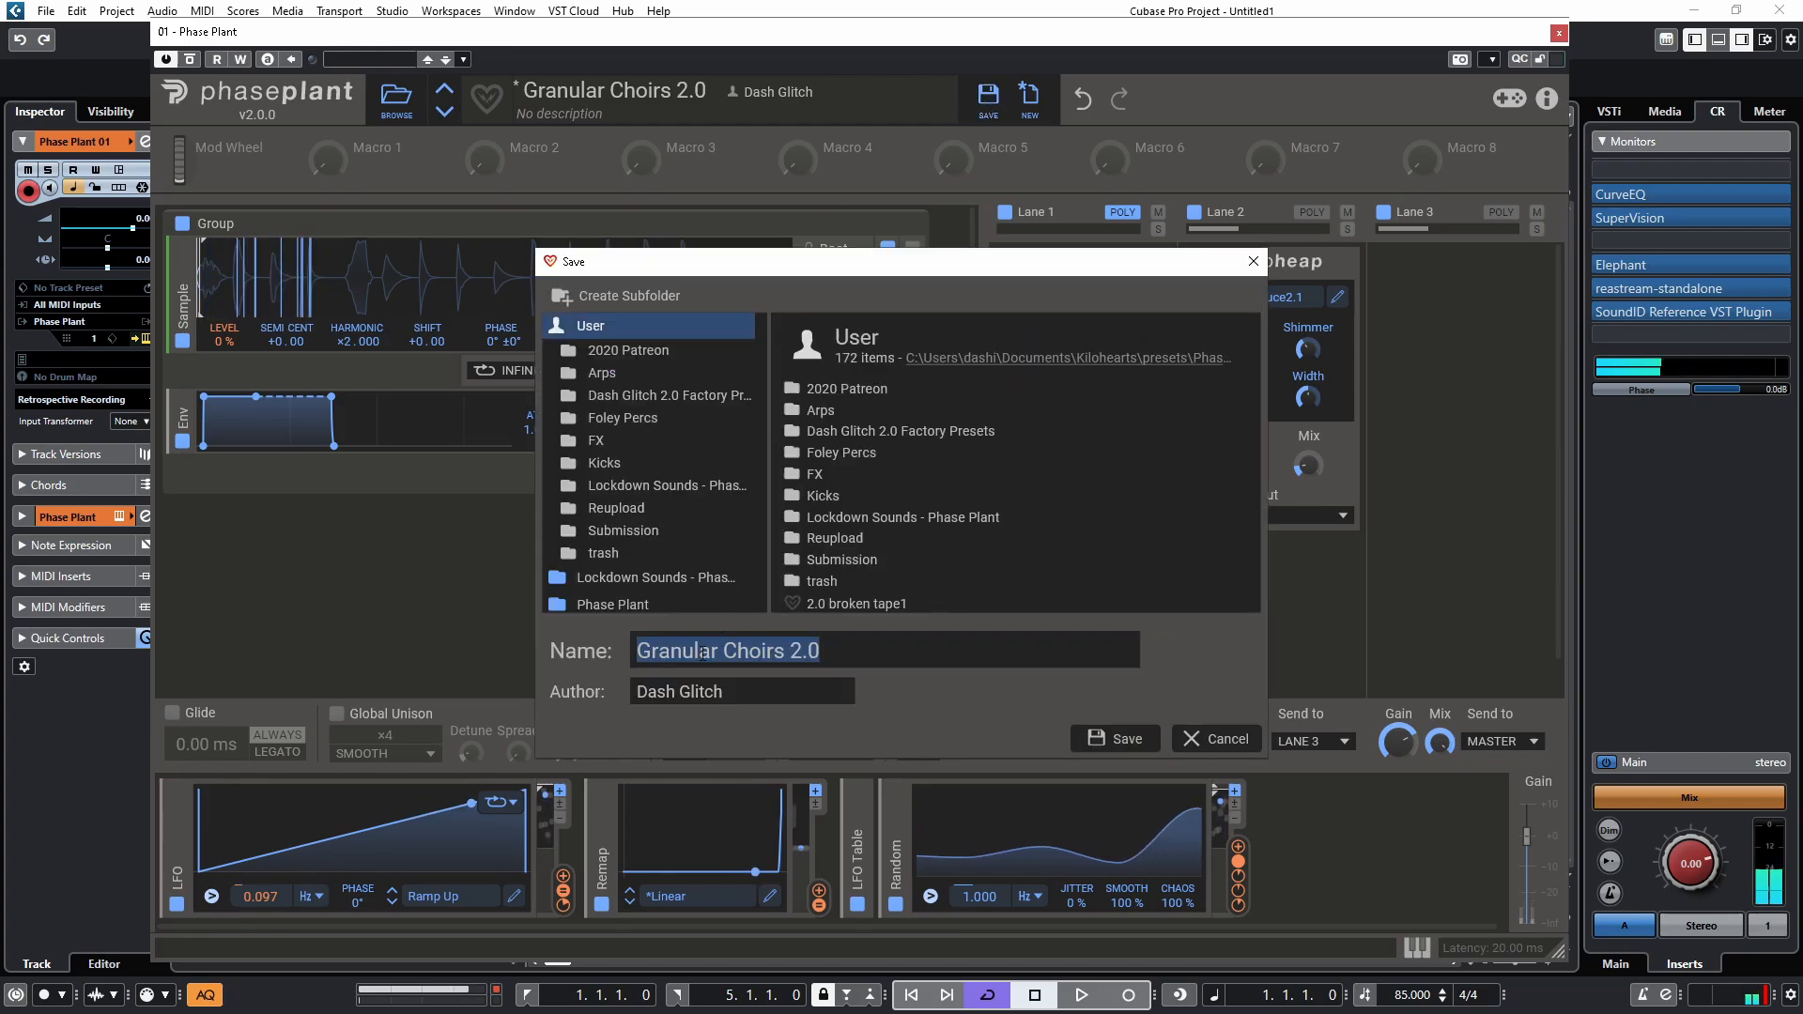
left_click(724, 650)
type("Gl")
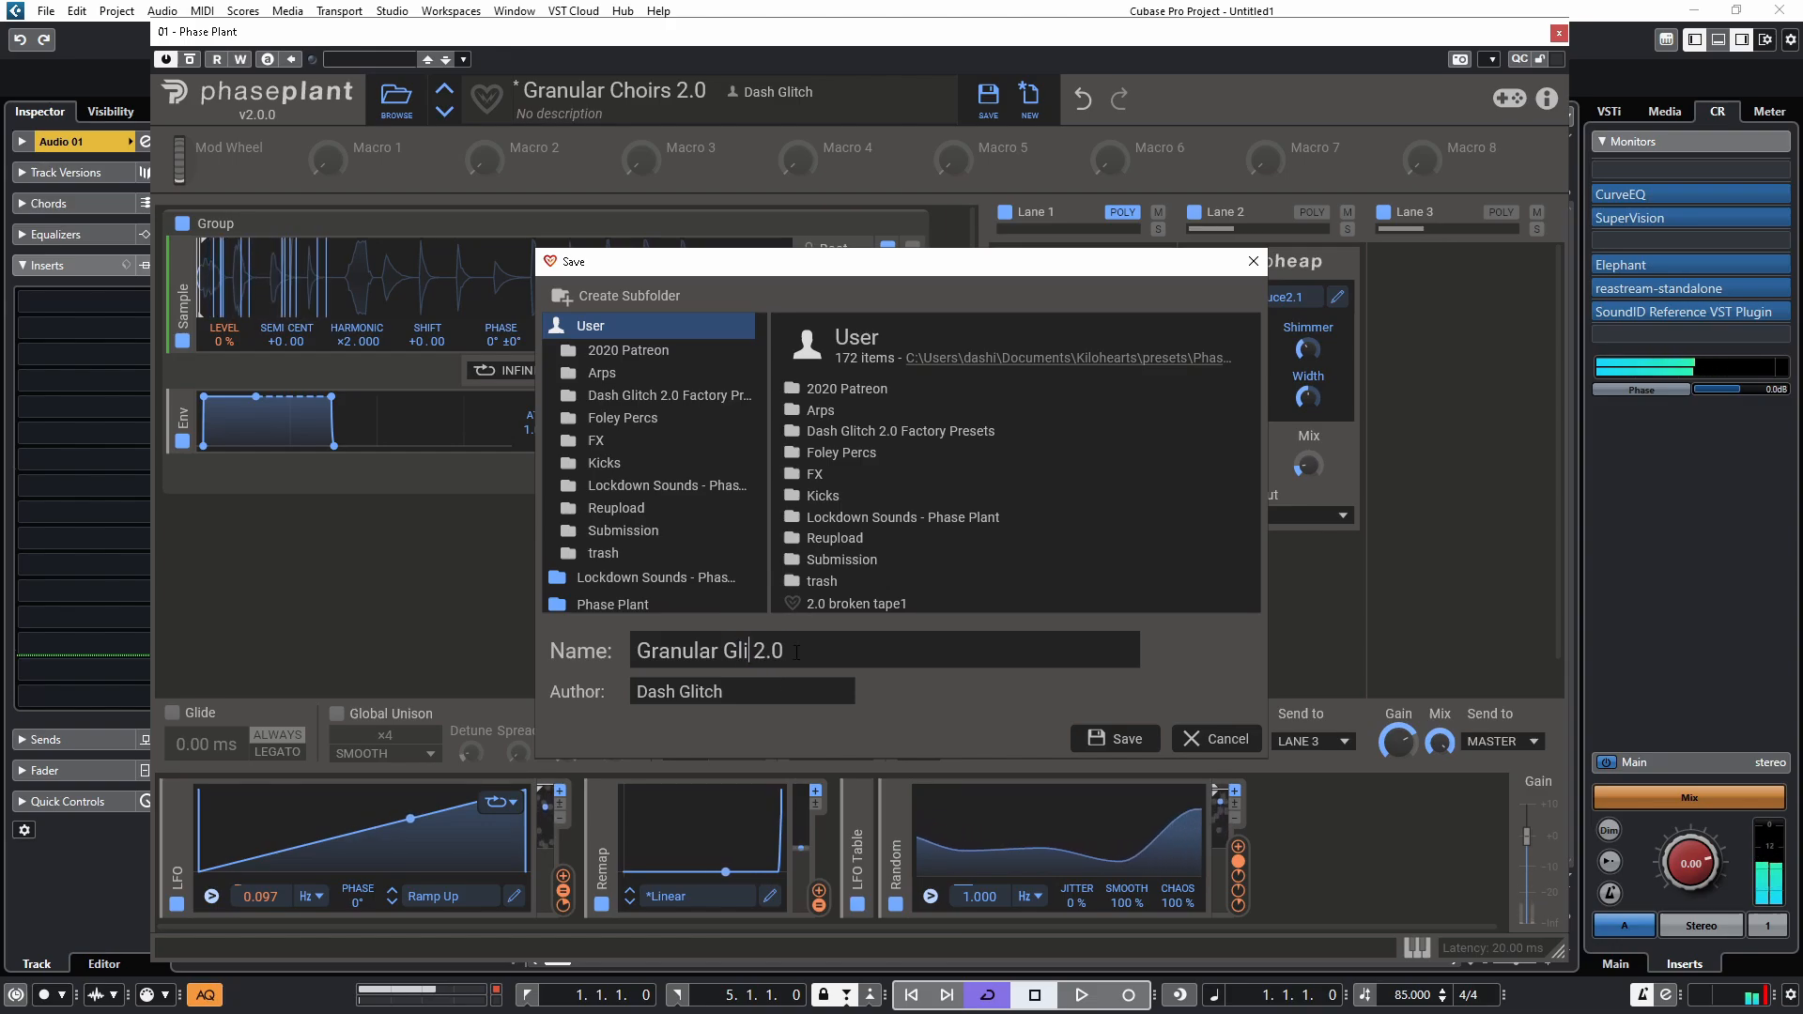
left_click(1112, 738)
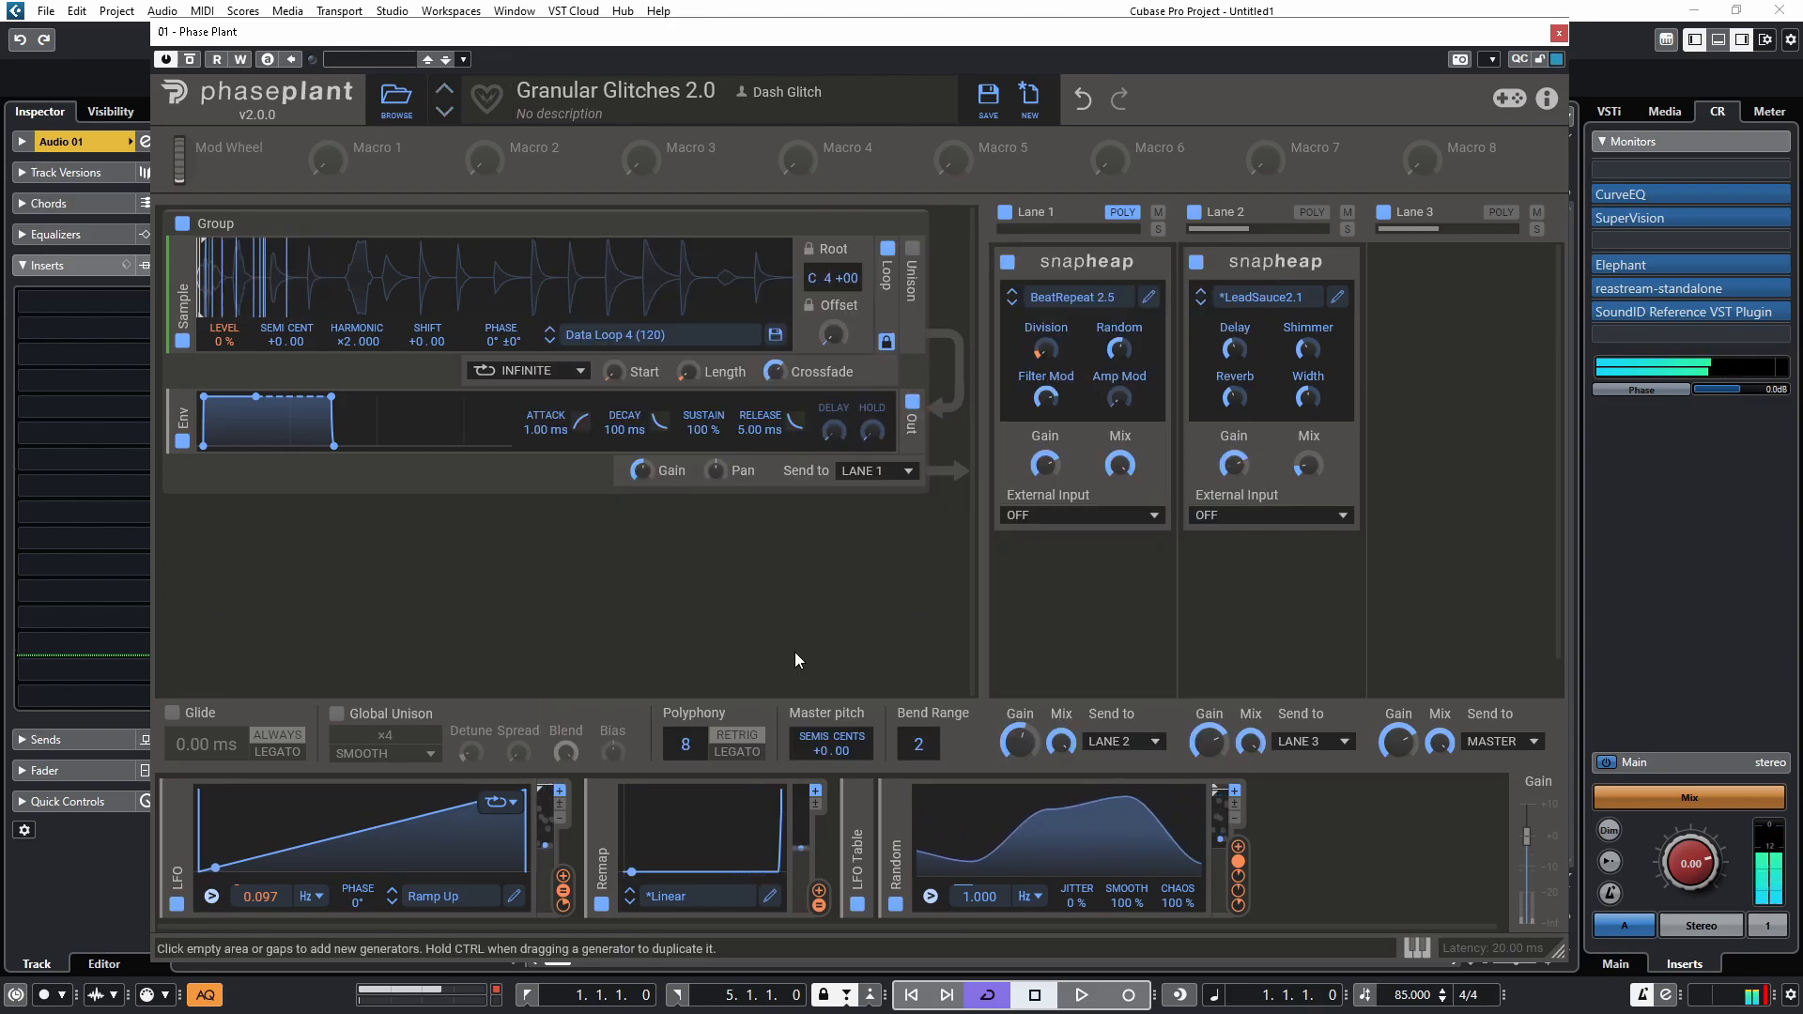